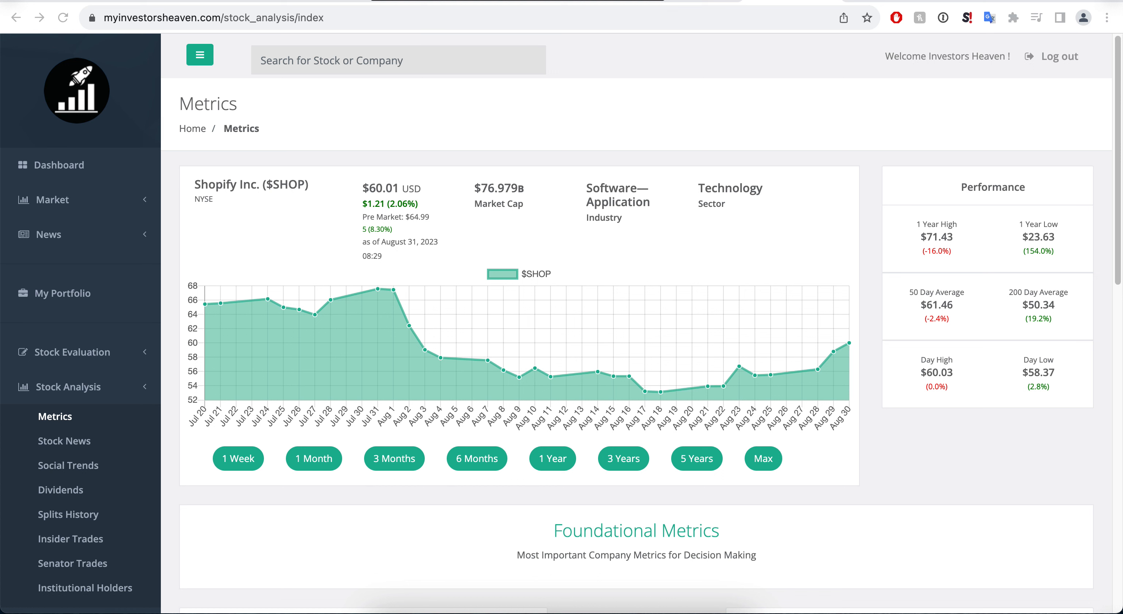
Switch the $SHOP price chart to the 5 Years range
click(696, 458)
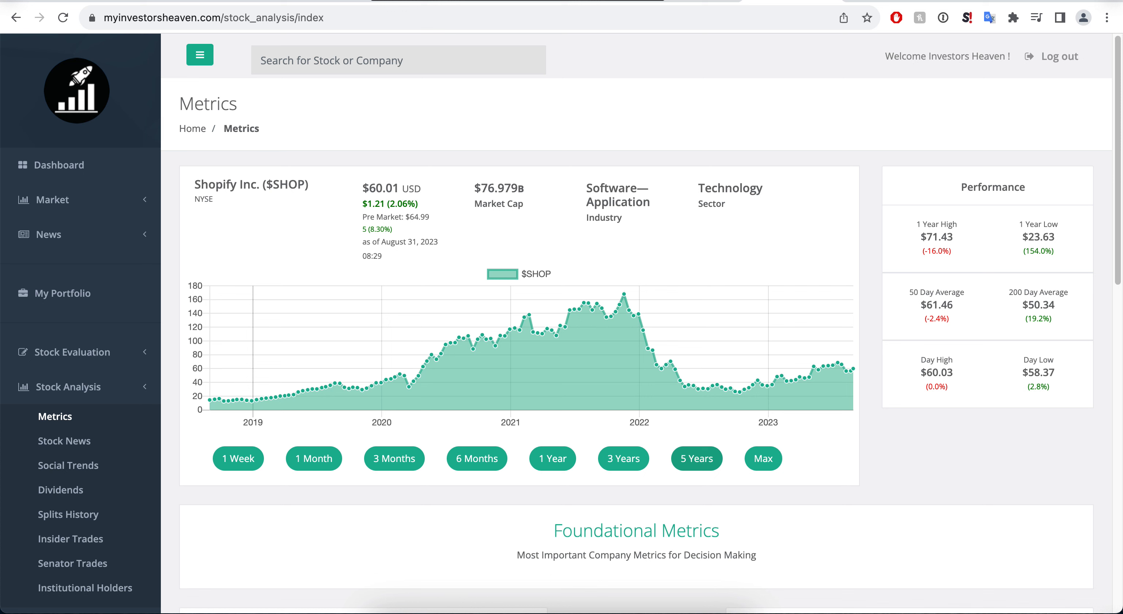
mouse_move(711, 385)
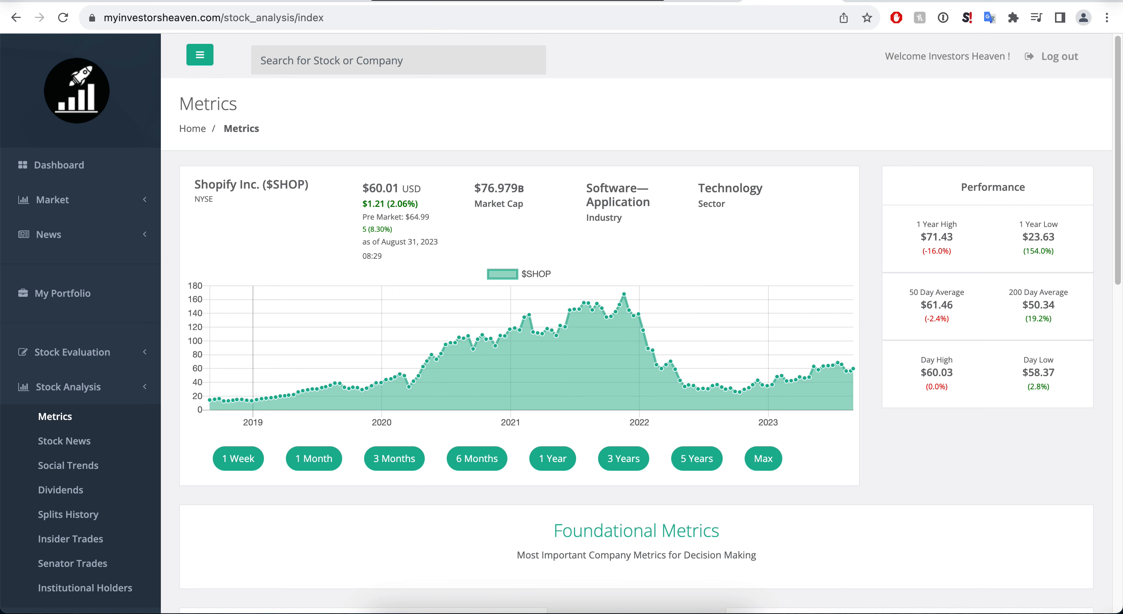
Open the Stock News page for Shopify from the Stock Analysis sidebar
click(65, 441)
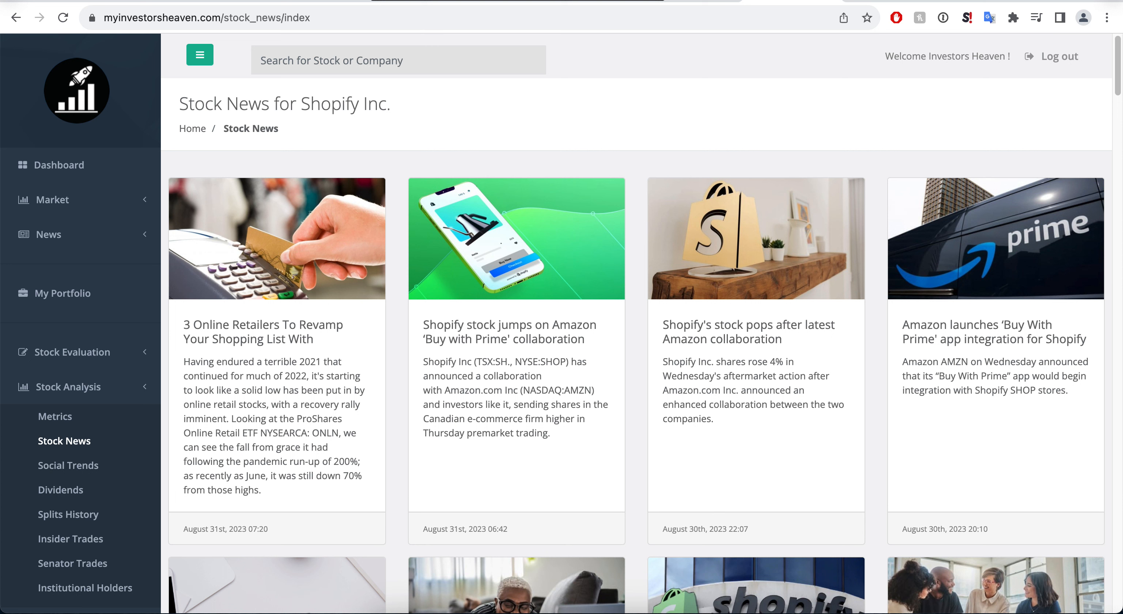
mouse_move(509, 331)
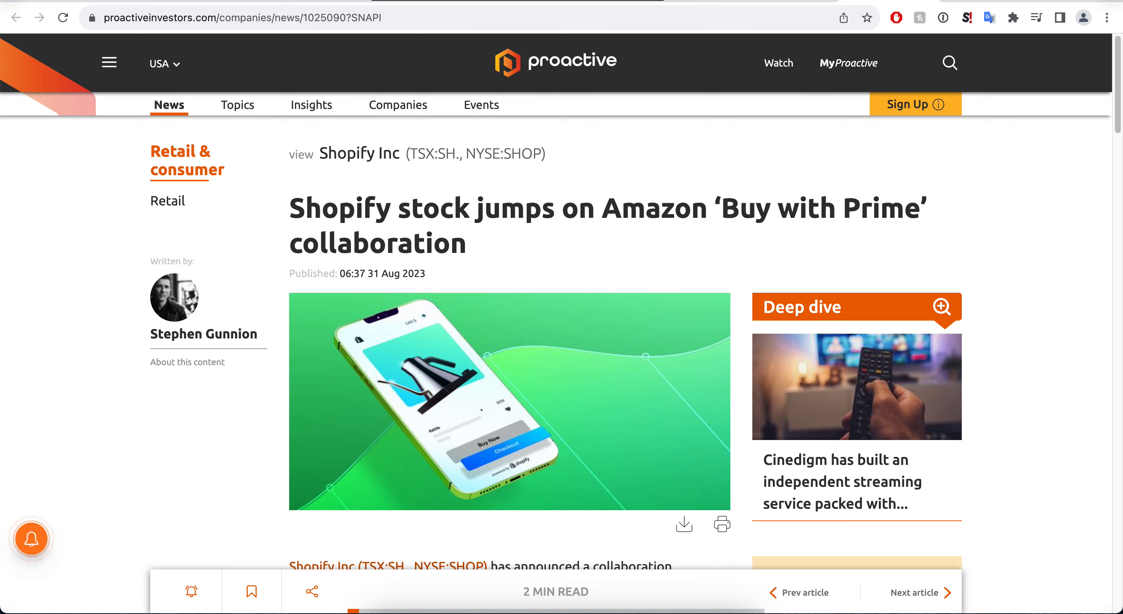
Read down through the Proactive Investors Buy with Prime article
scroll(down, 3)
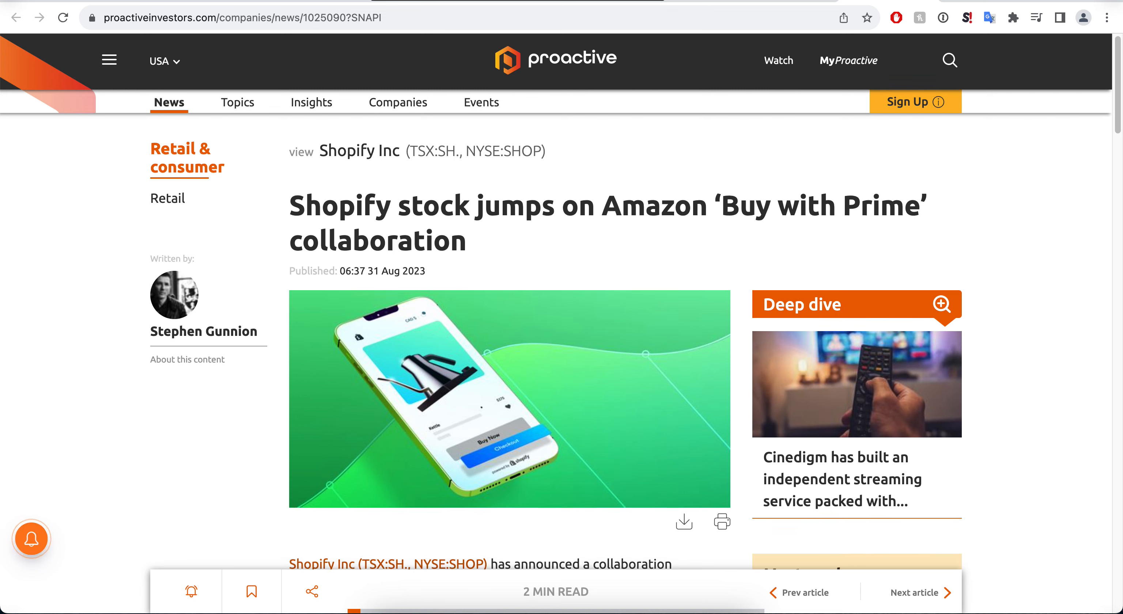
scroll(down, 3)
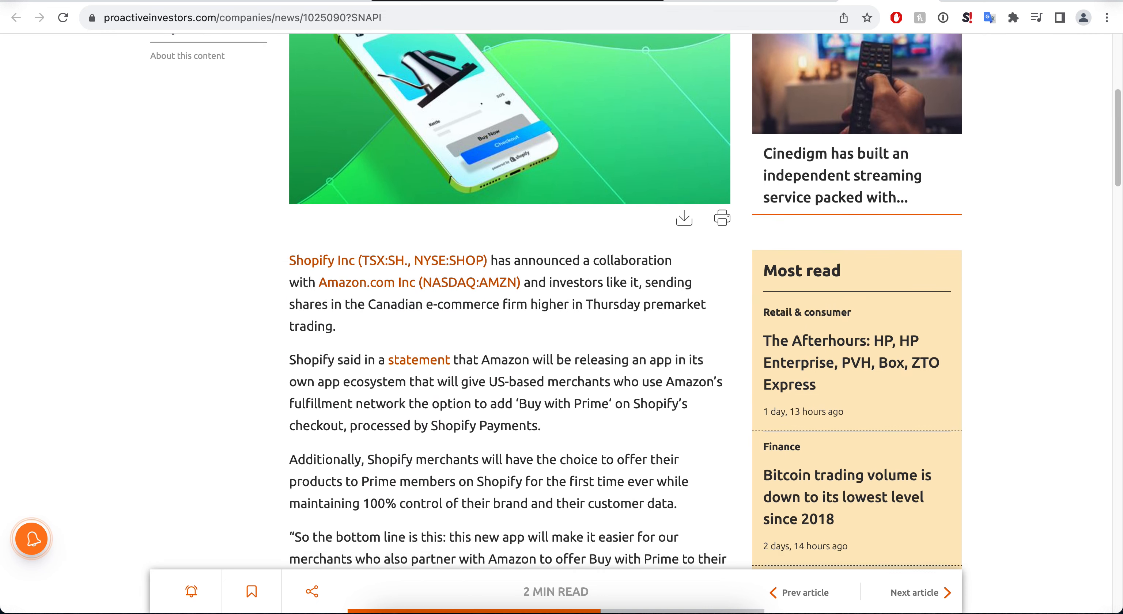
scroll(down, 3)
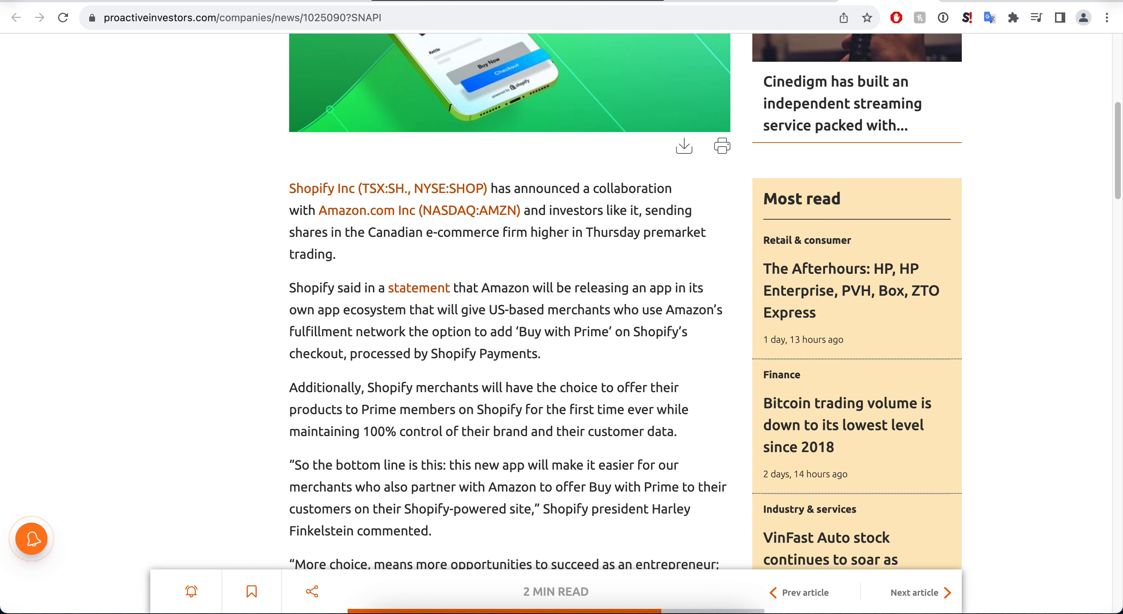
scroll(down, 3)
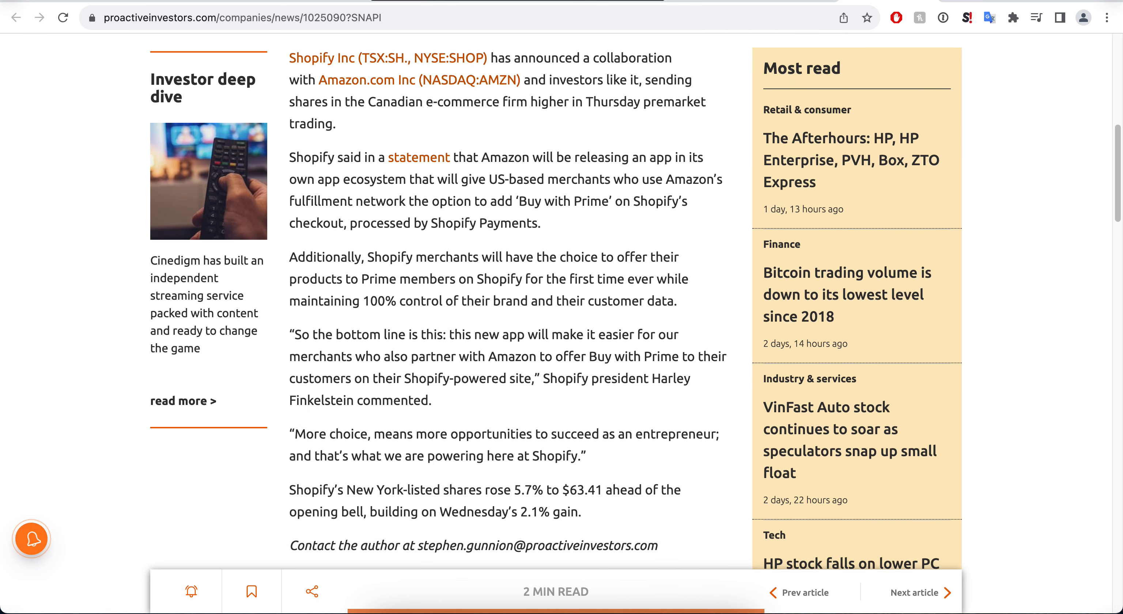
scroll(down, 3)
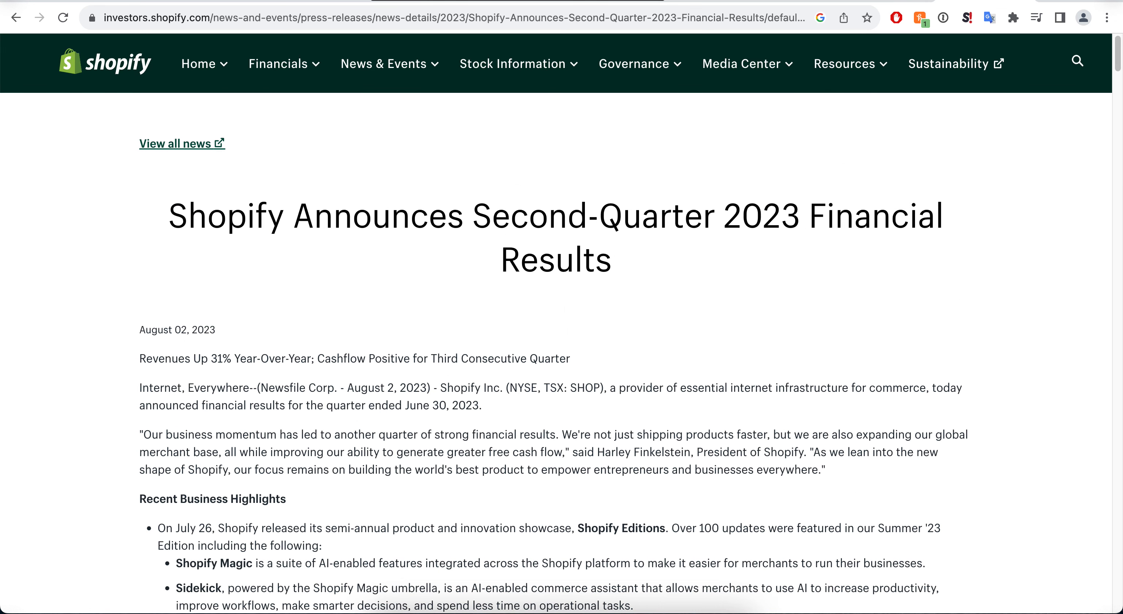
scroll(down, 3)
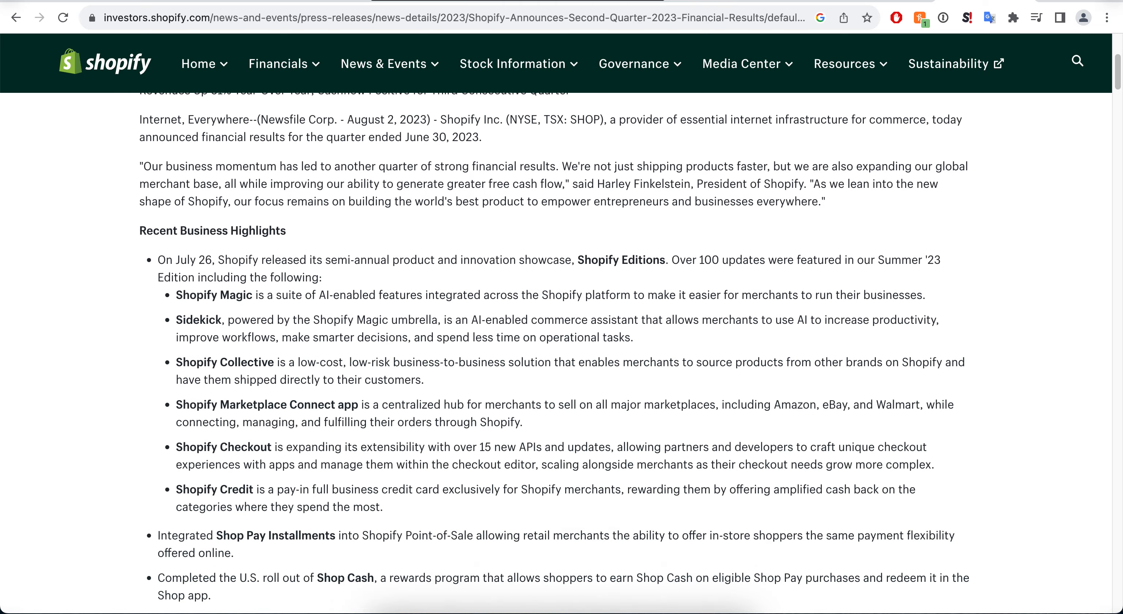
scroll(up, 3)
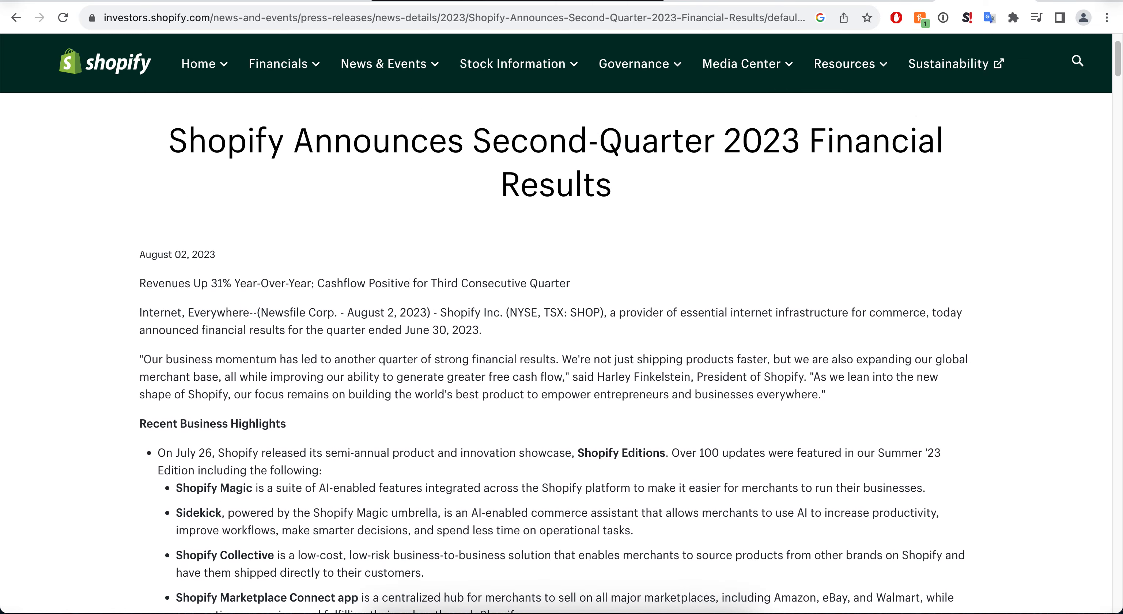
scroll(down, 3)
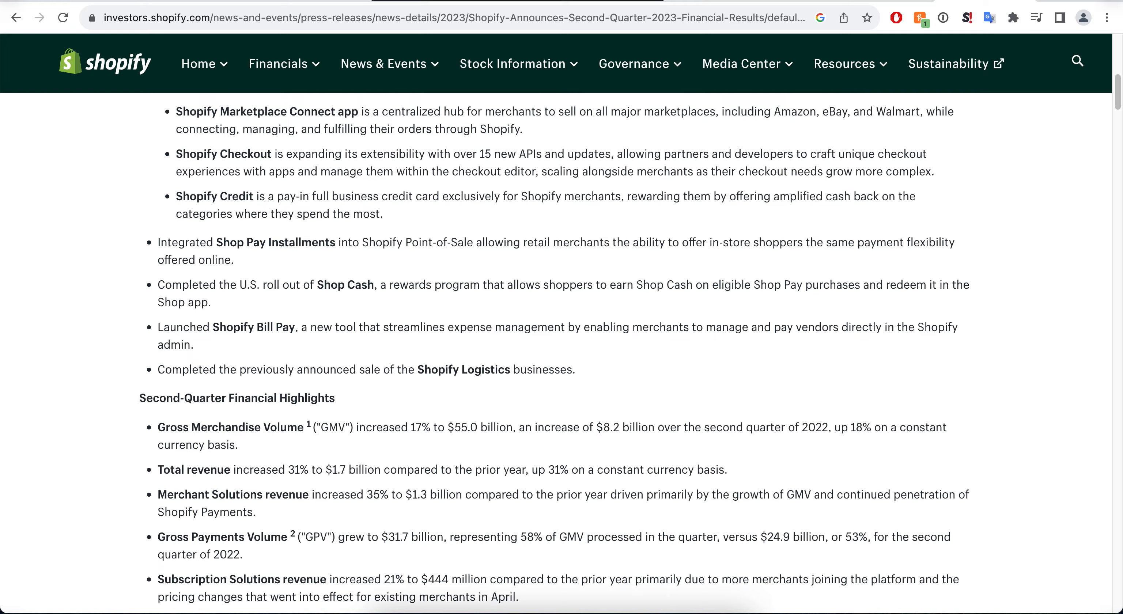
scroll(down, 3)
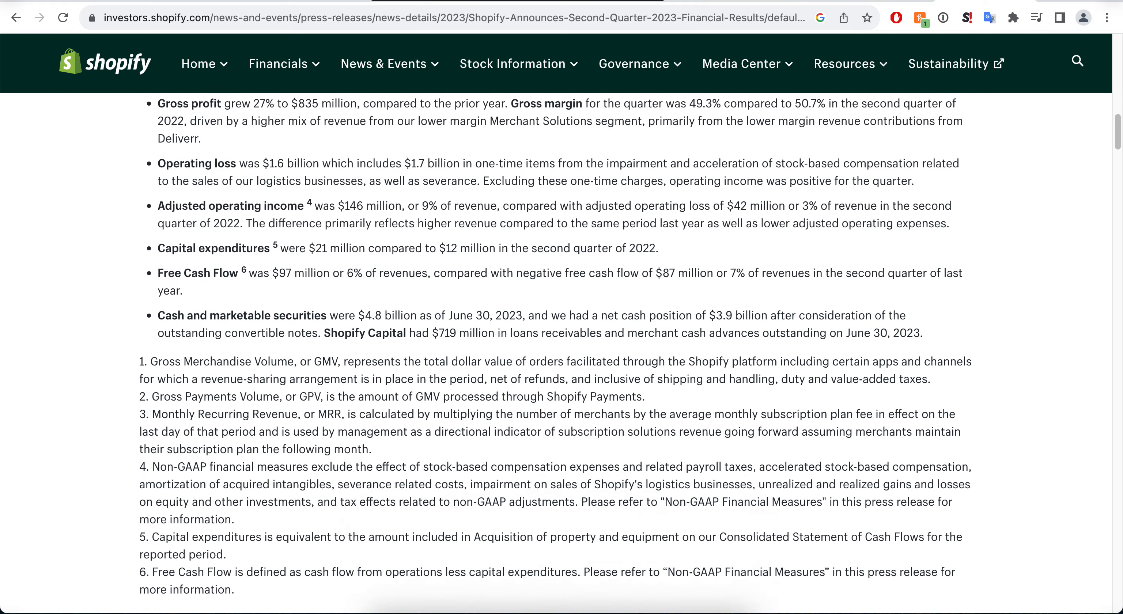
scroll(down, 3)
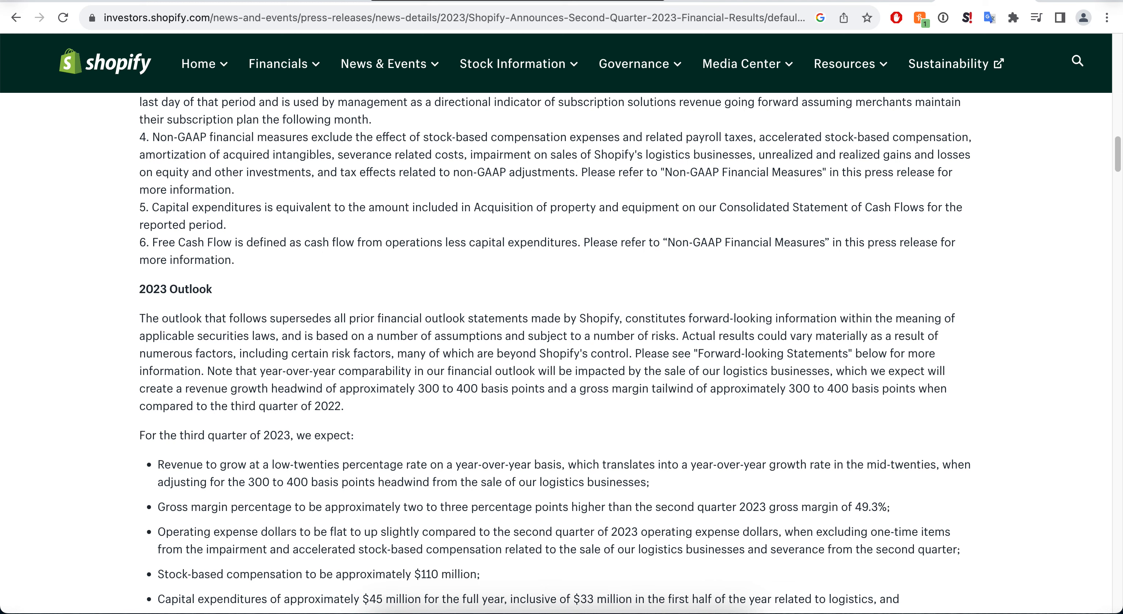
scroll(down, 3)
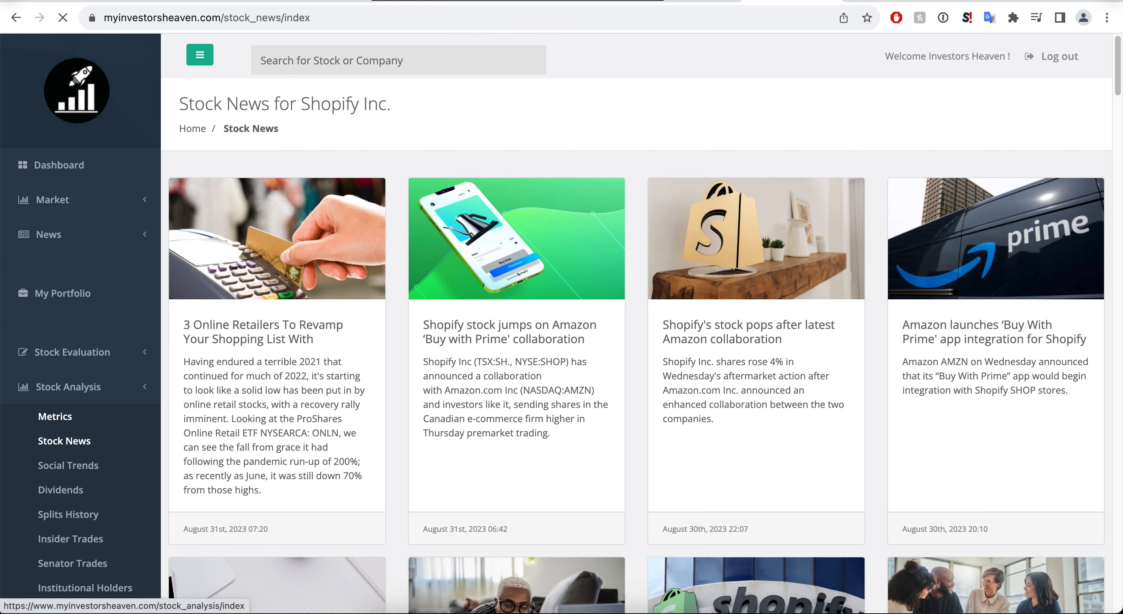
Return to Shopify's Metrics page and set the price chart to 5 Years
click(54, 416)
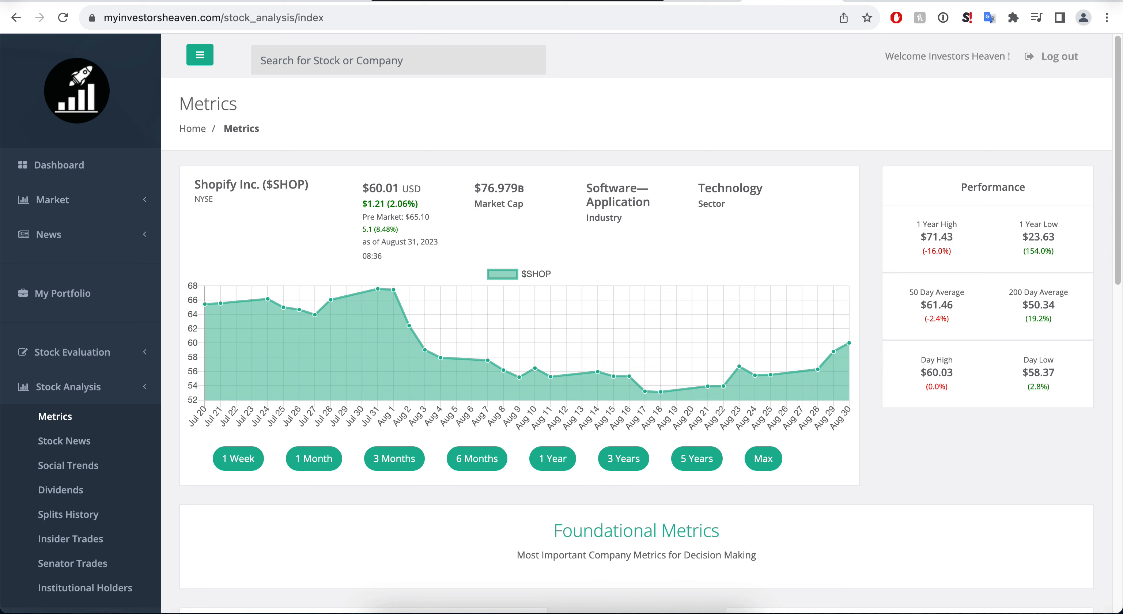
mouse_move(709, 389)
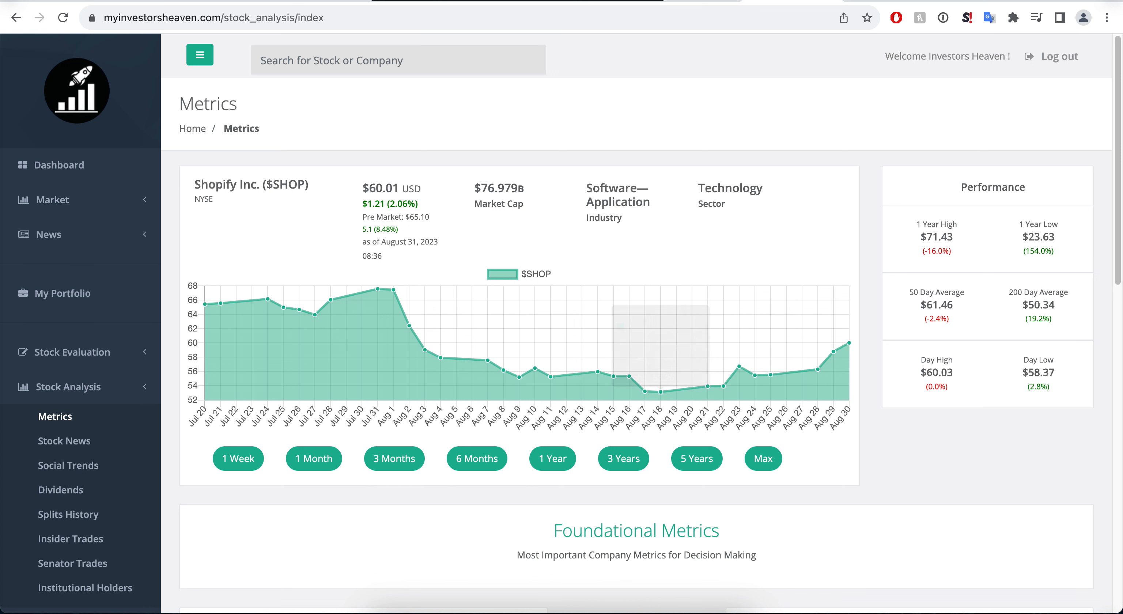
click(695, 459)
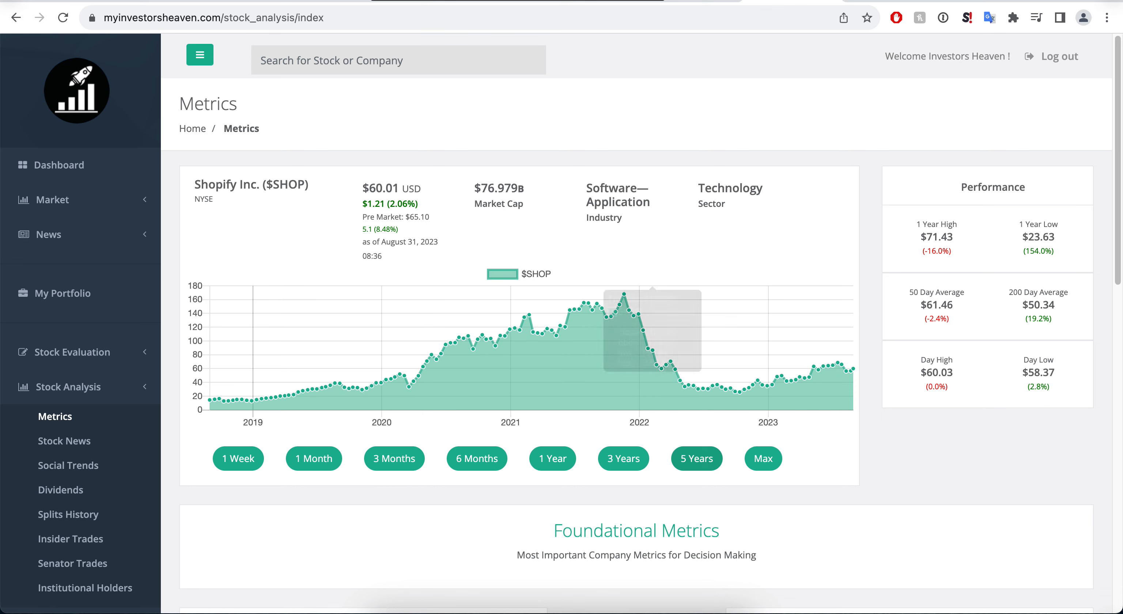
Scroll to Foundational Metrics showing -37.9 P/E ratio and 421.8% five-year revenue growth
scroll(down, 3)
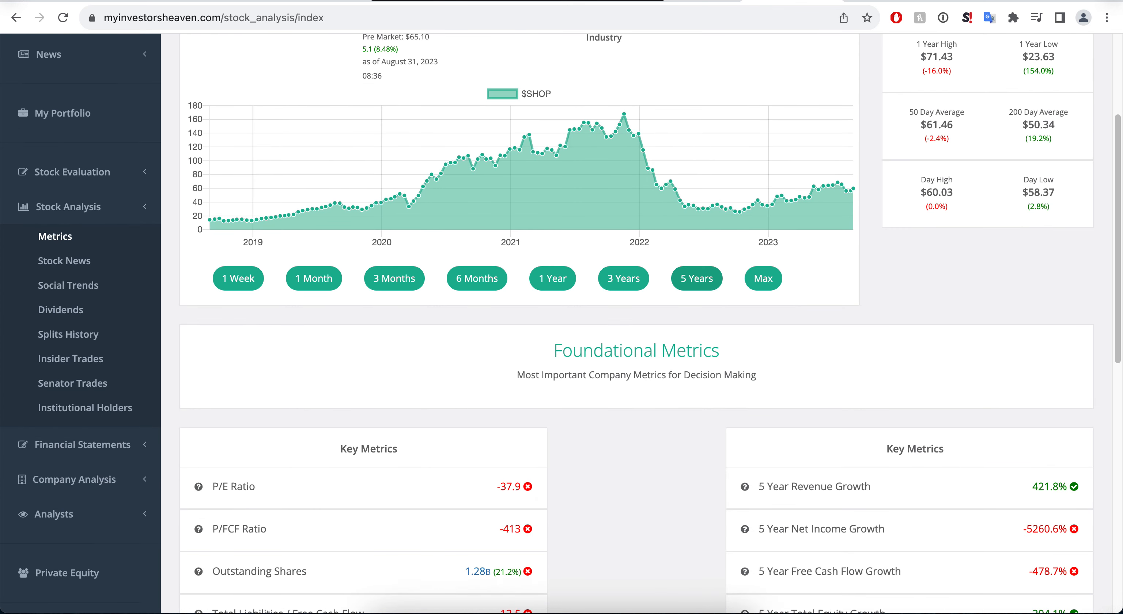
scroll(down, 3)
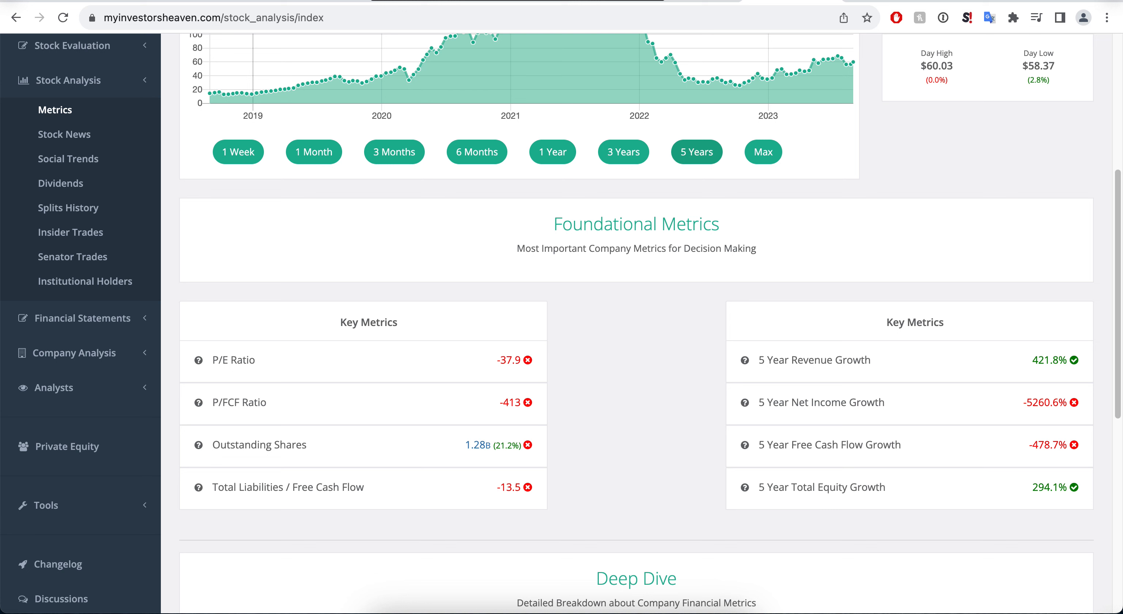
mouse_move(507, 360)
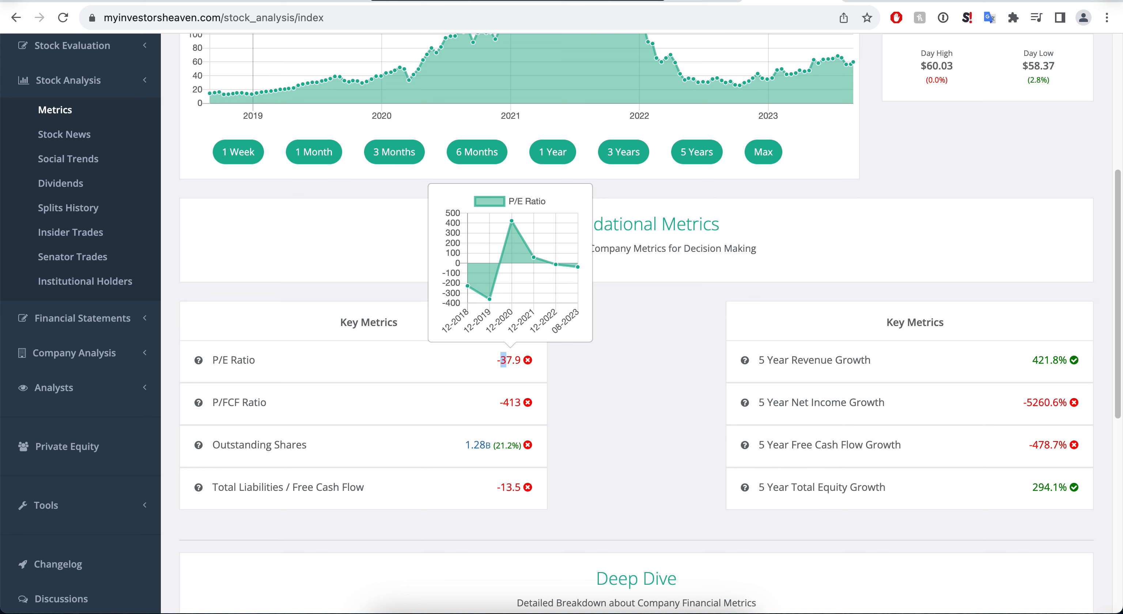
mouse_move(254, 402)
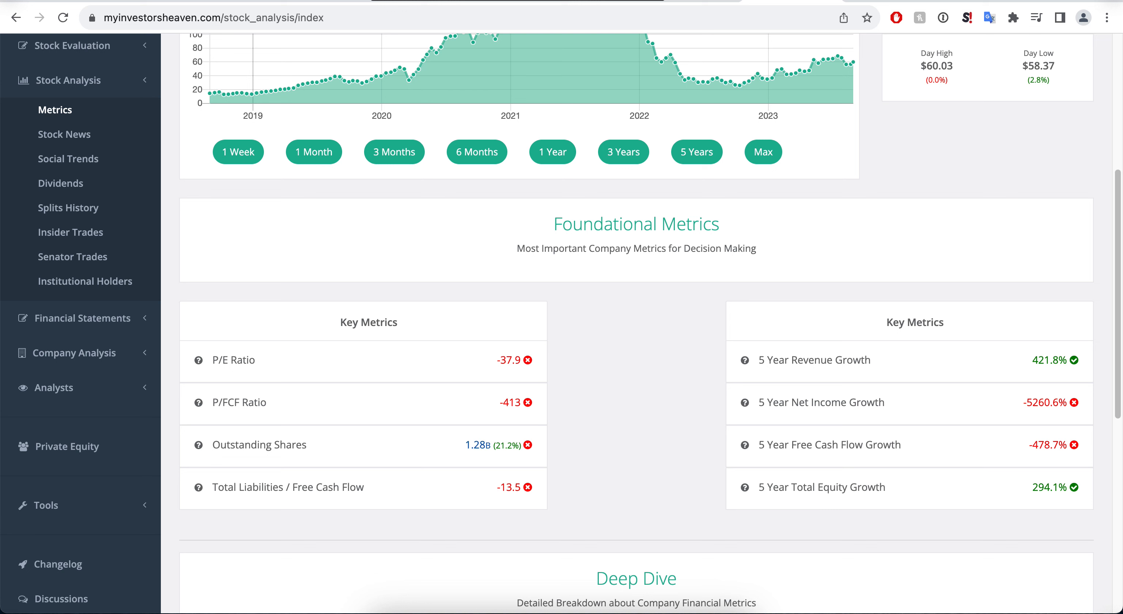
mouse_move(262, 444)
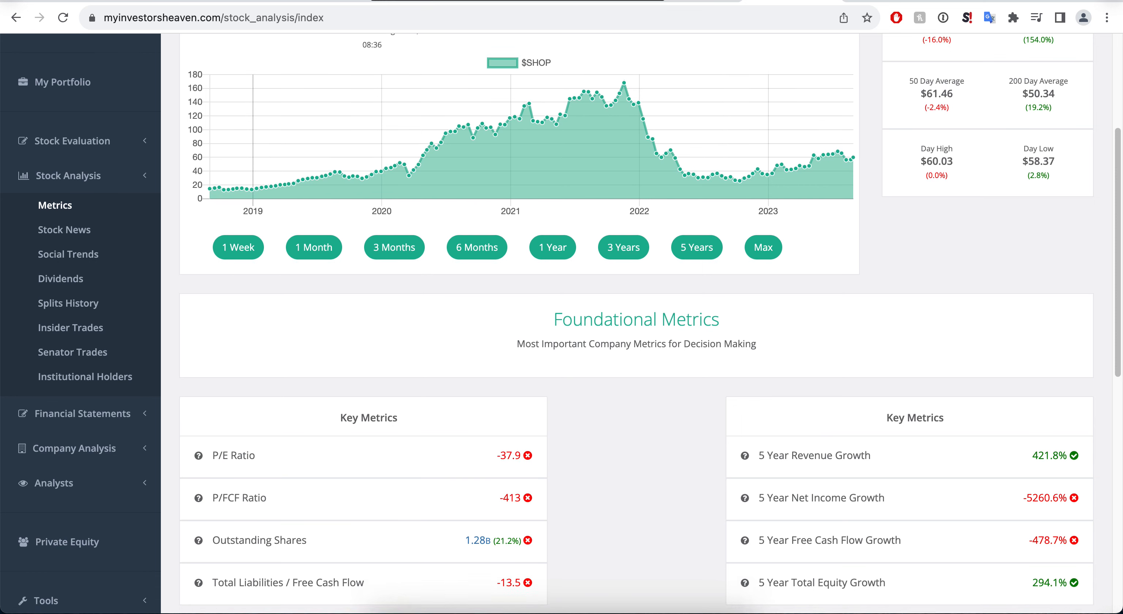
scroll(down, 3)
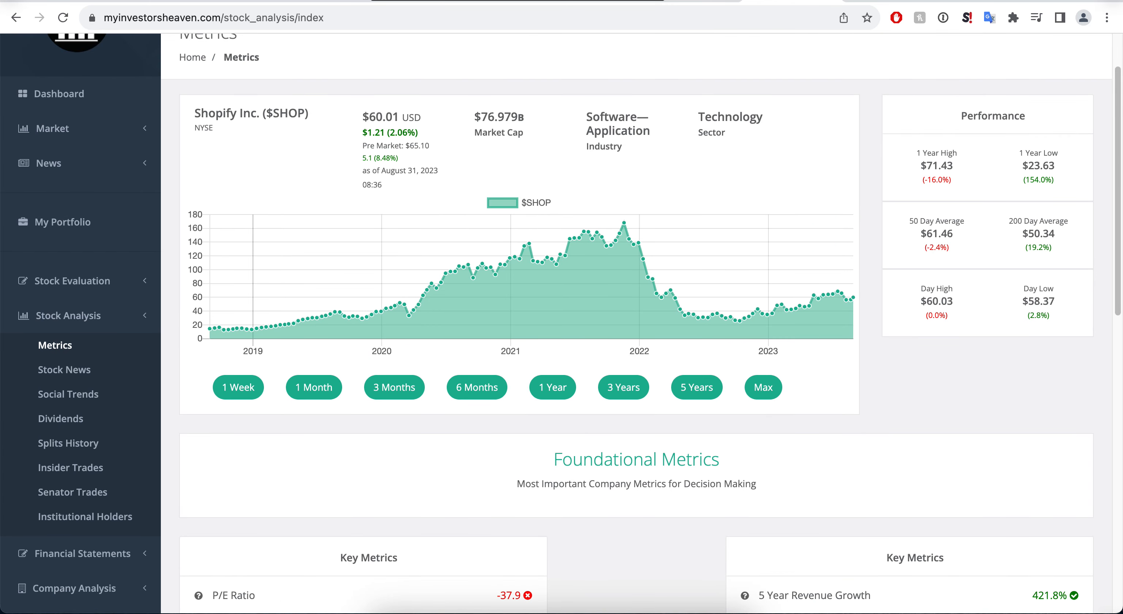
scroll(down, 3)
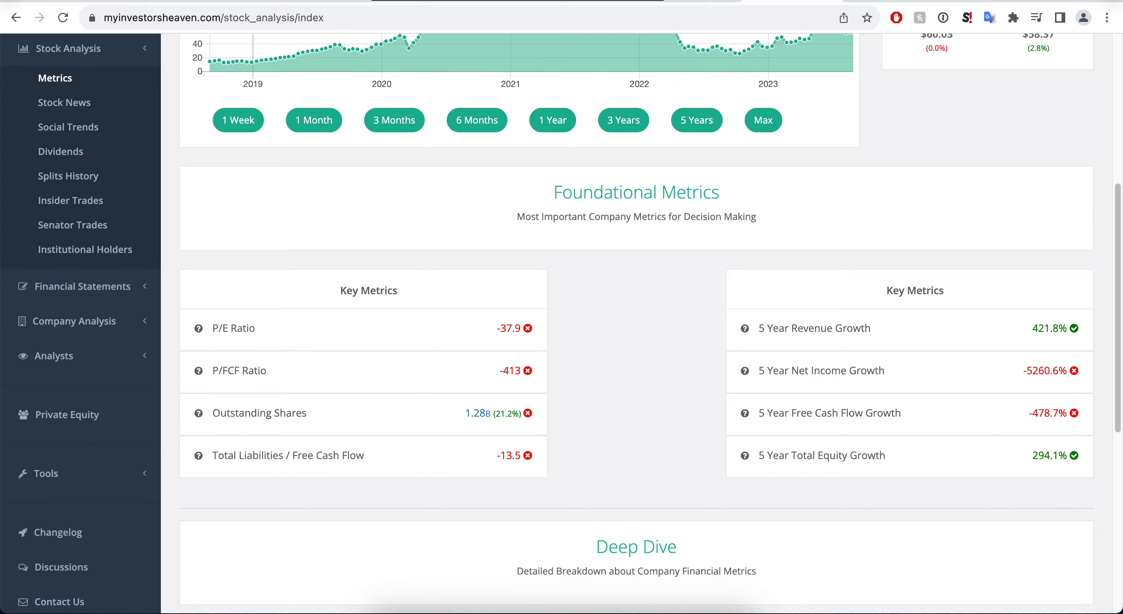
scroll(down, 3)
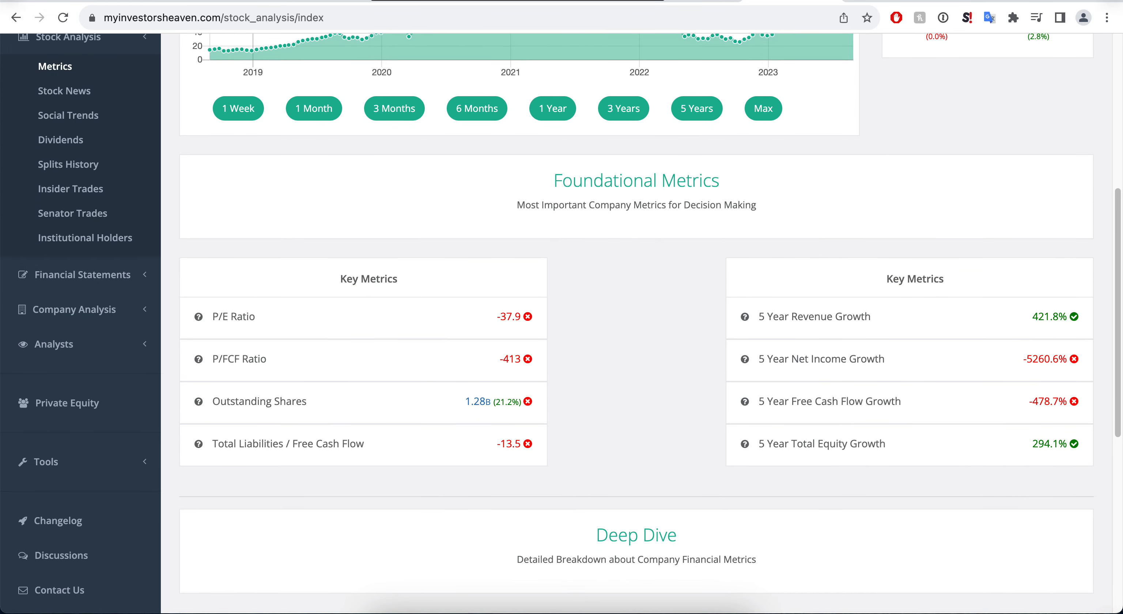
scroll(down, 3)
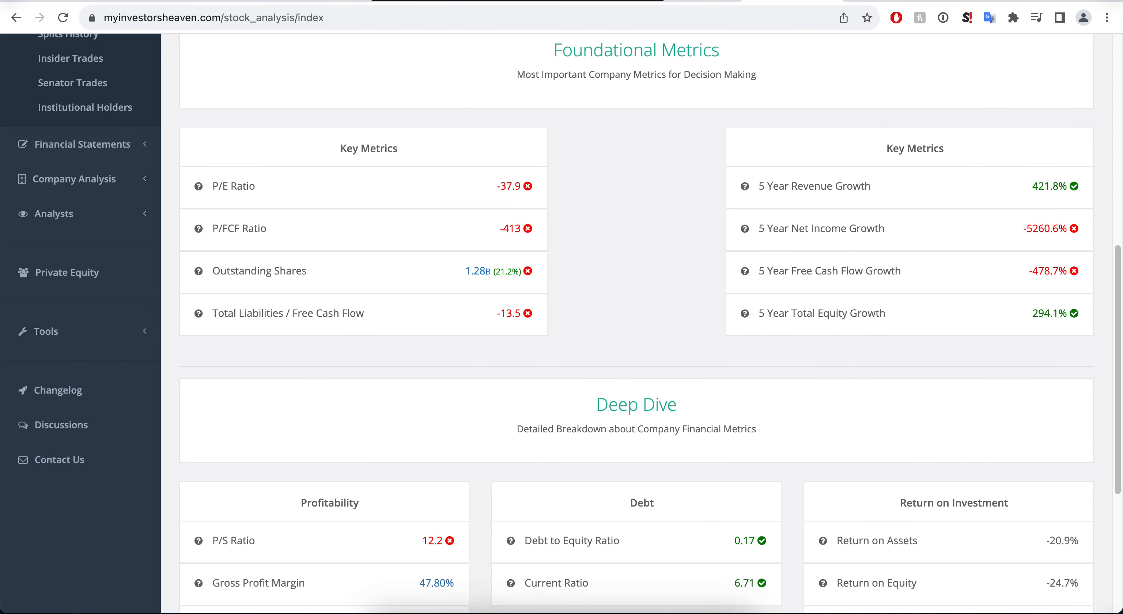
scroll(down, 3)
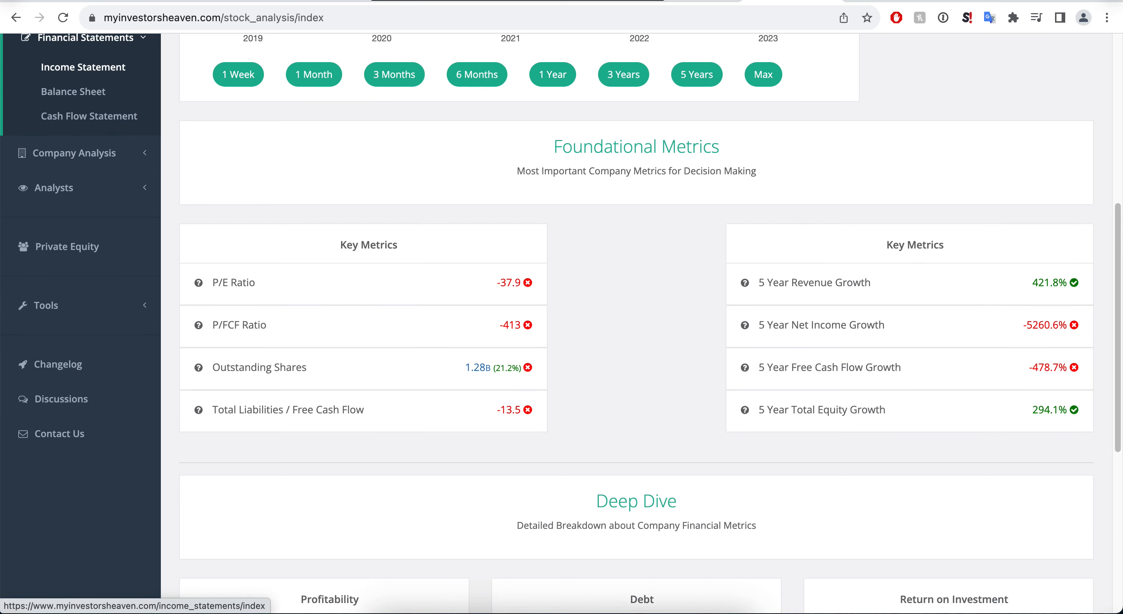
Open Shopify's FY 2018–2022 income statement and review it down to the Net Income rows
click(84, 66)
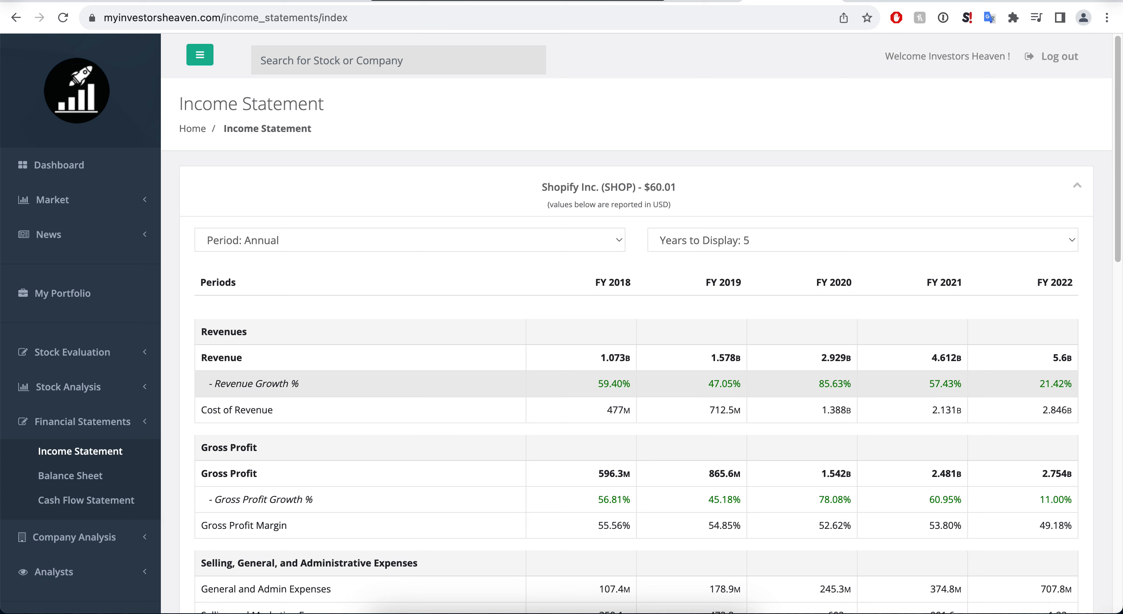
scroll(down, 3)
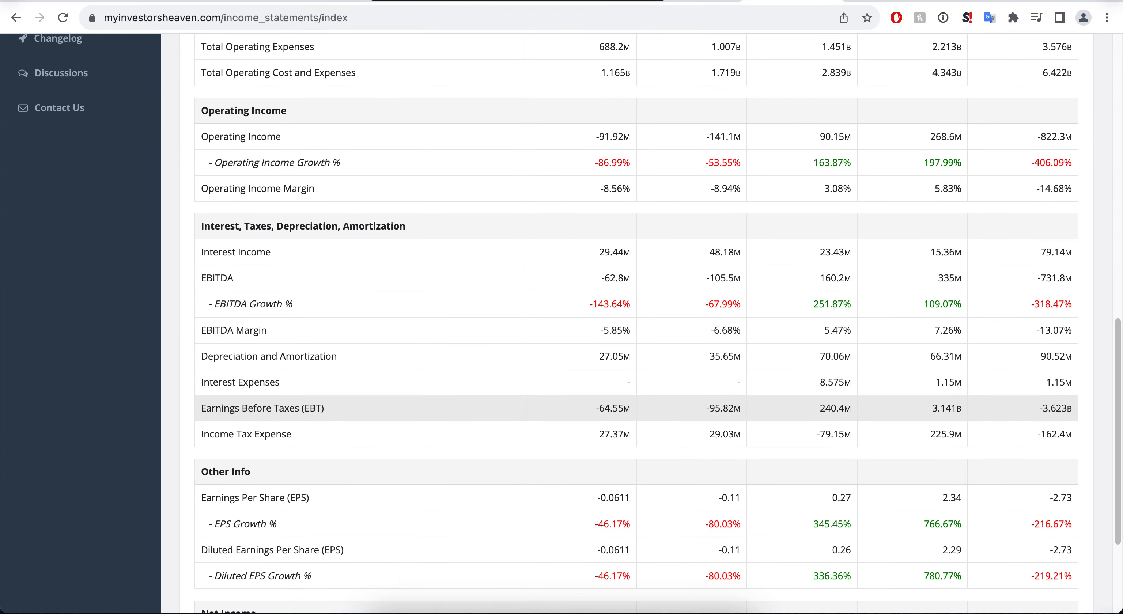
scroll(down, 3)
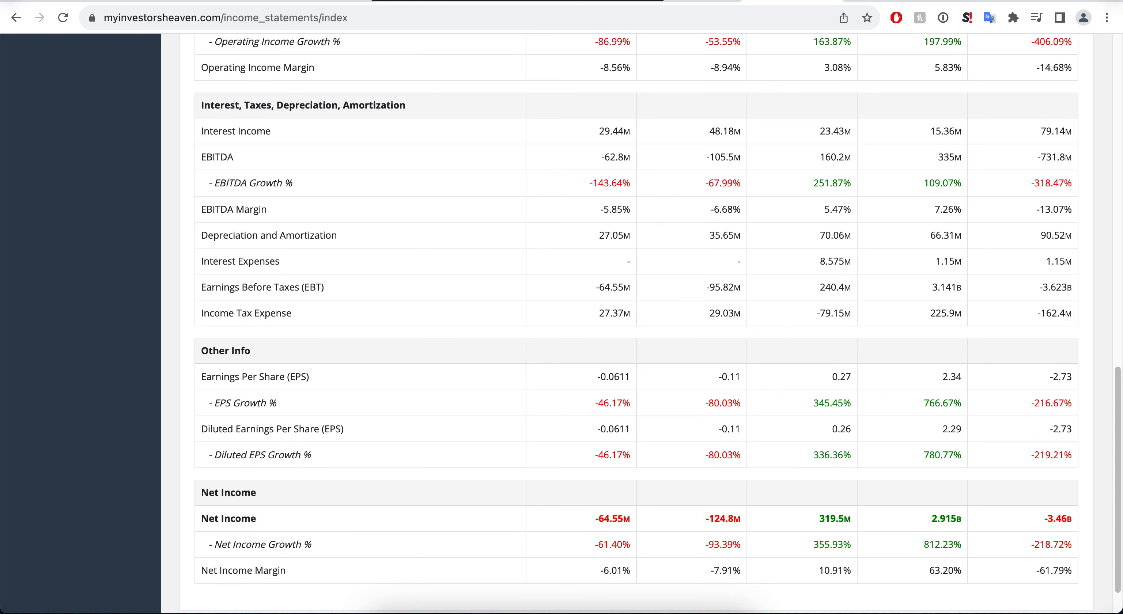
scroll(down, 3)
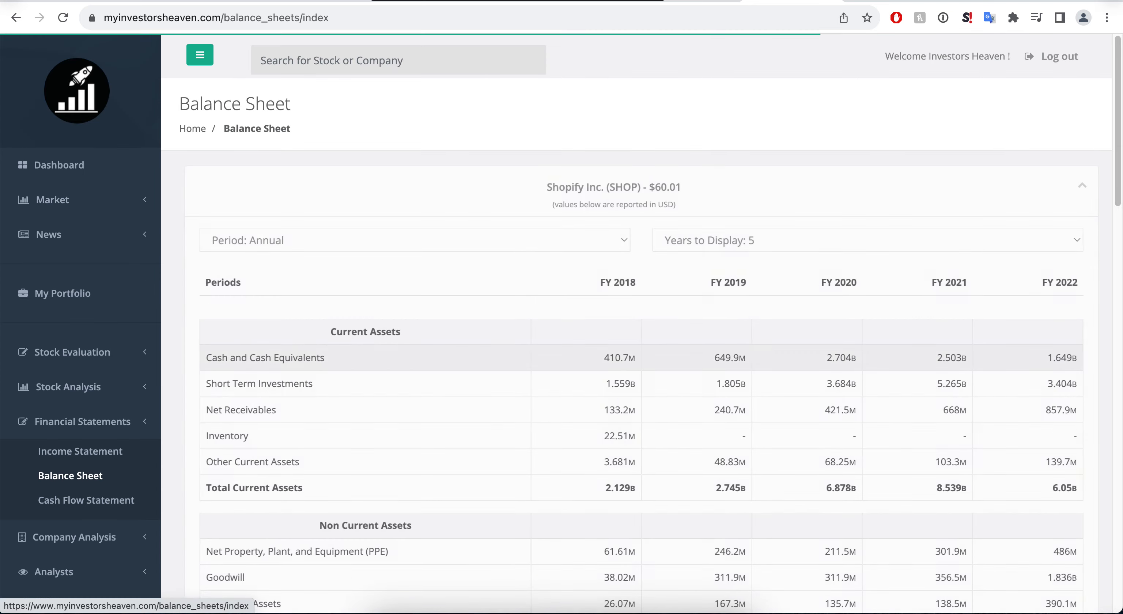
Scroll Shopify's balance sheet through equity, debt and total liabilities
scroll(down, 3)
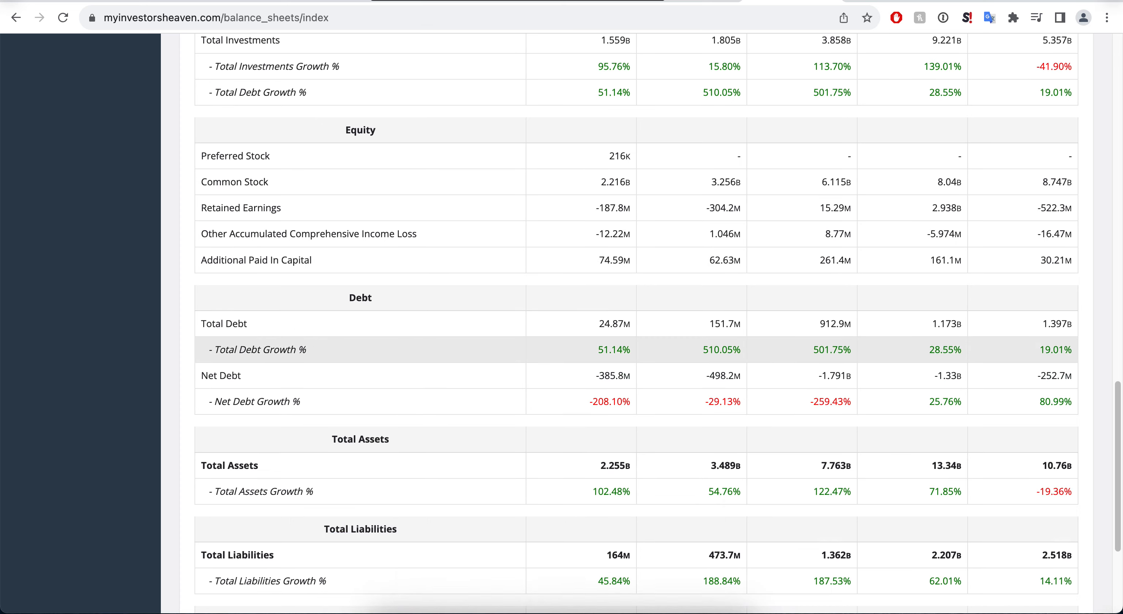
scroll(down, 3)
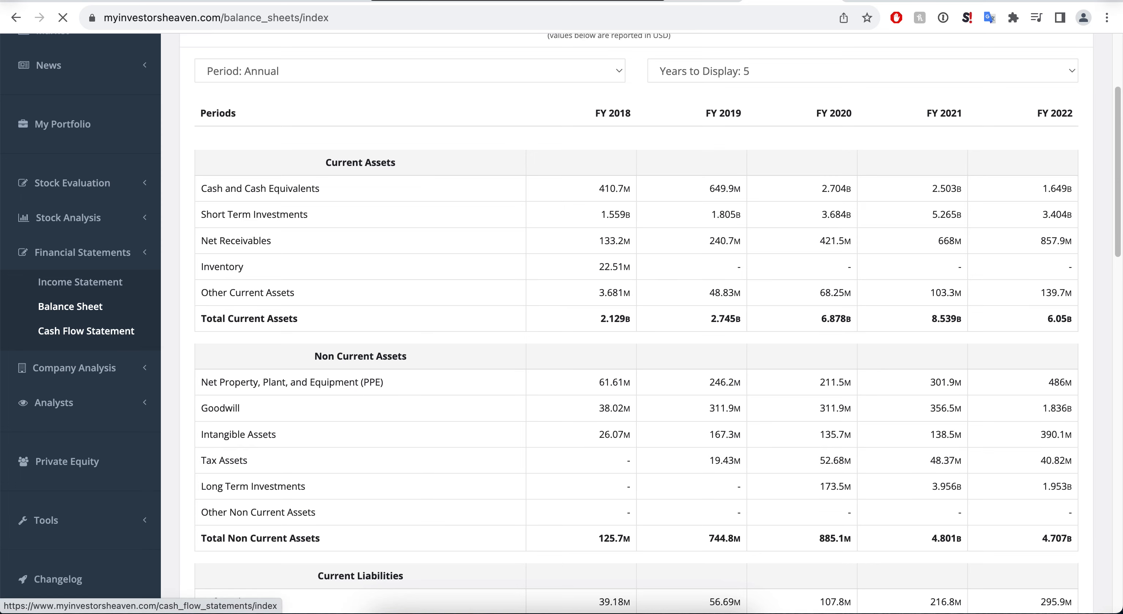
Open Shopify's Cash Flow Statement under Financial Statements
click(87, 330)
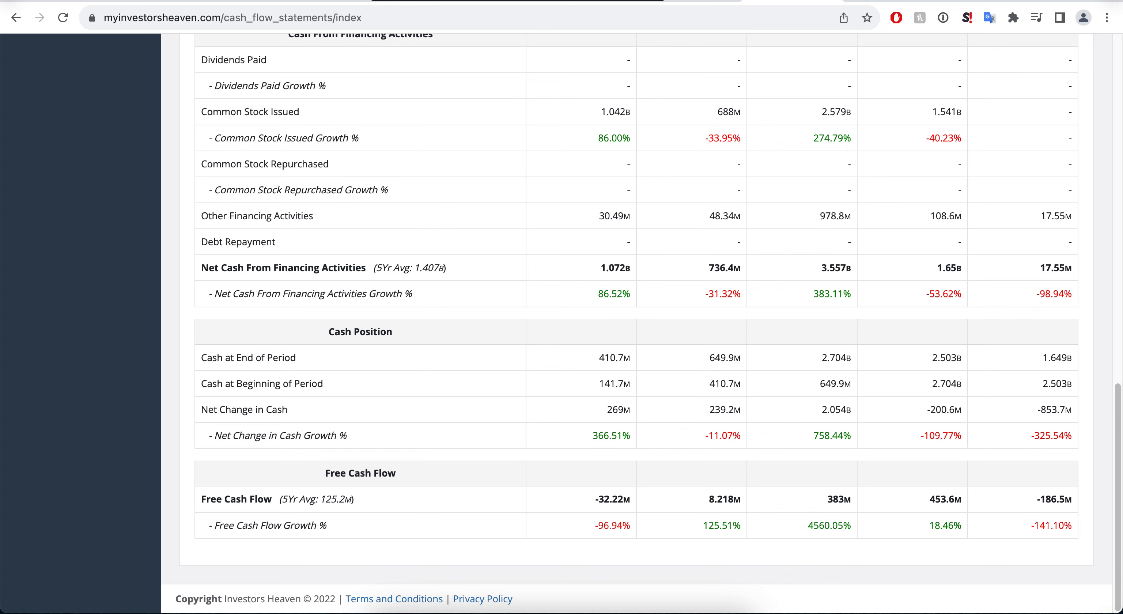
mouse_move(358, 384)
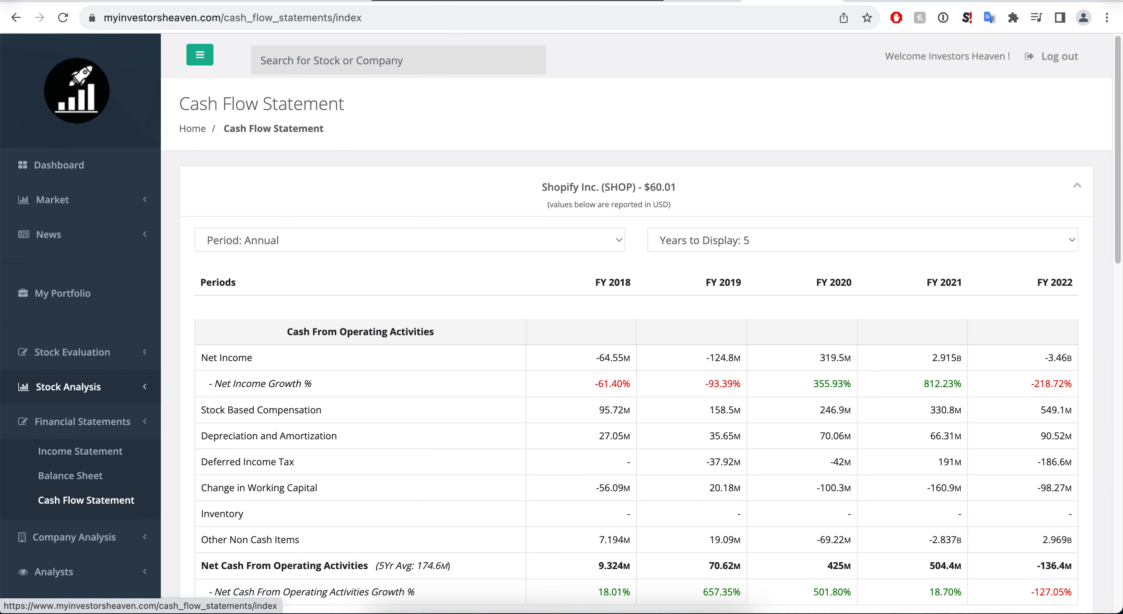
Open the Stock Evaluator (DCF) for Shopify and select the Low Revenue Growth projection field
click(68, 386)
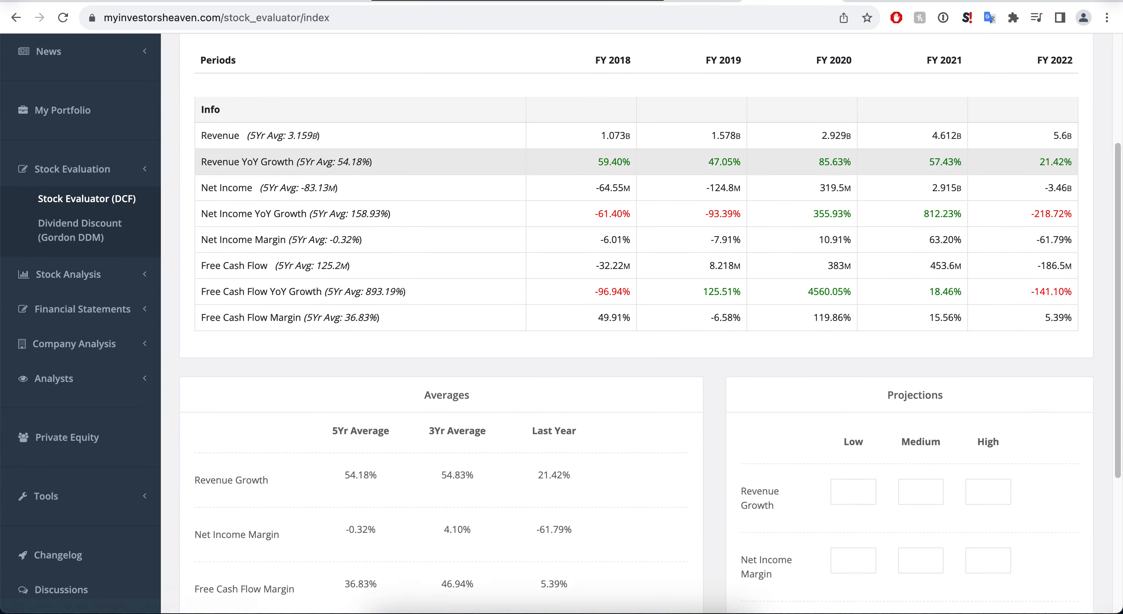
scroll(down, 3)
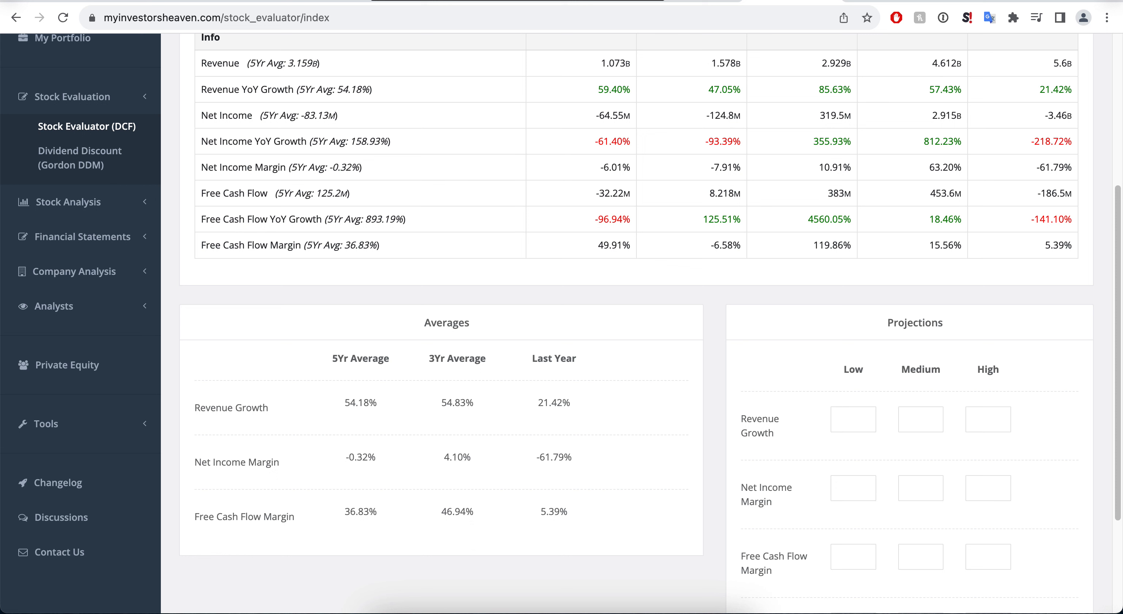
click(853, 419)
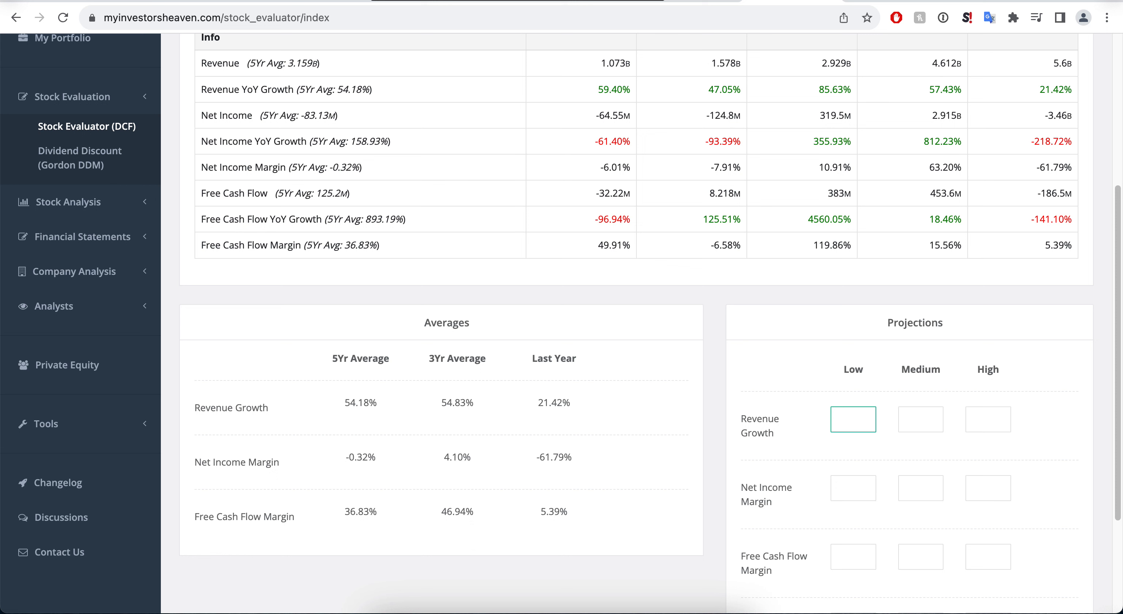
Enter revenue growth 20/22/24 and net income margin 10/15/18 projections
text(20)
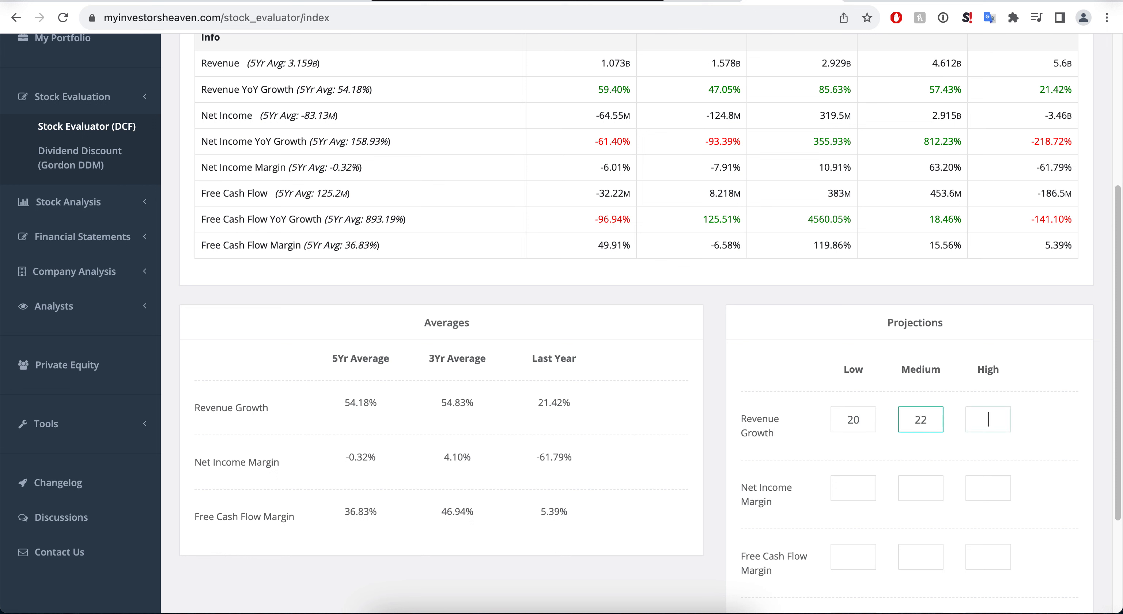
text(24)
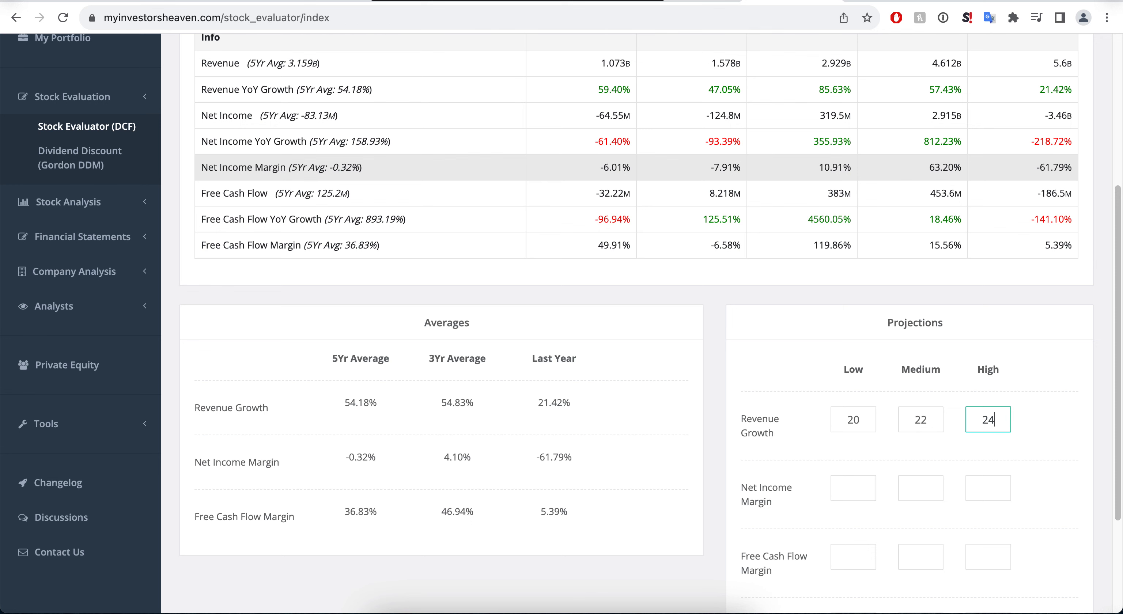
scroll(down, 3)
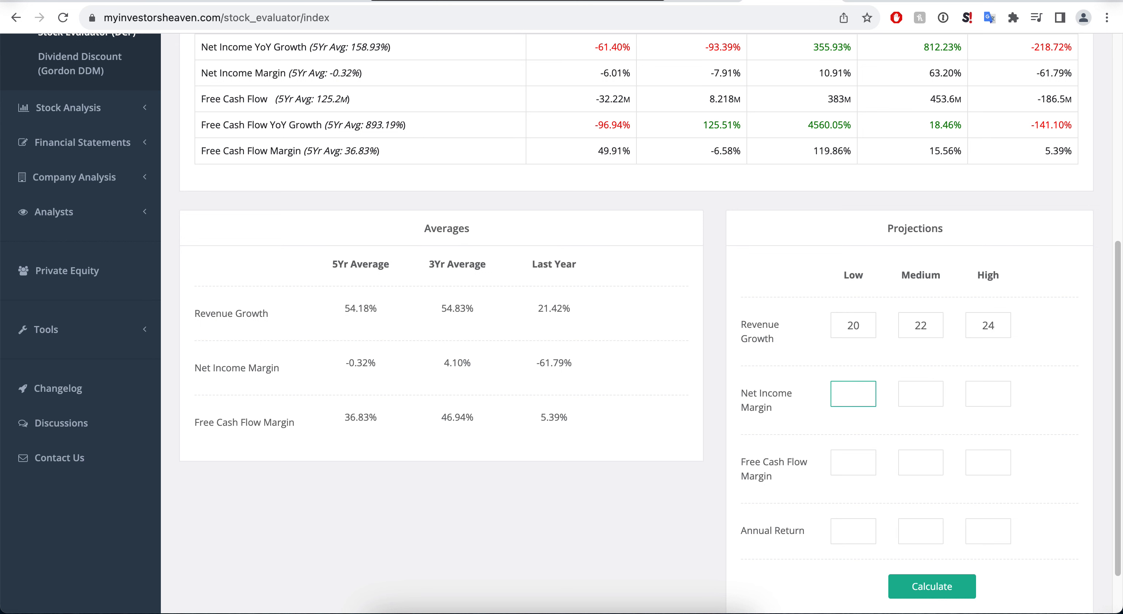
text(10)
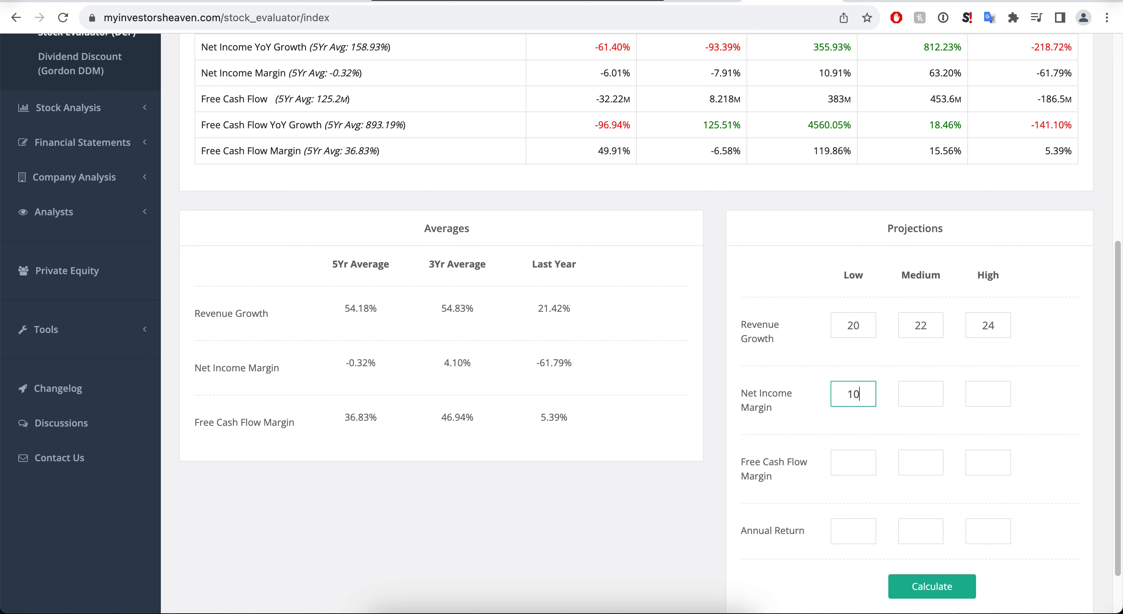
text(15)
click(987, 393)
text(18)
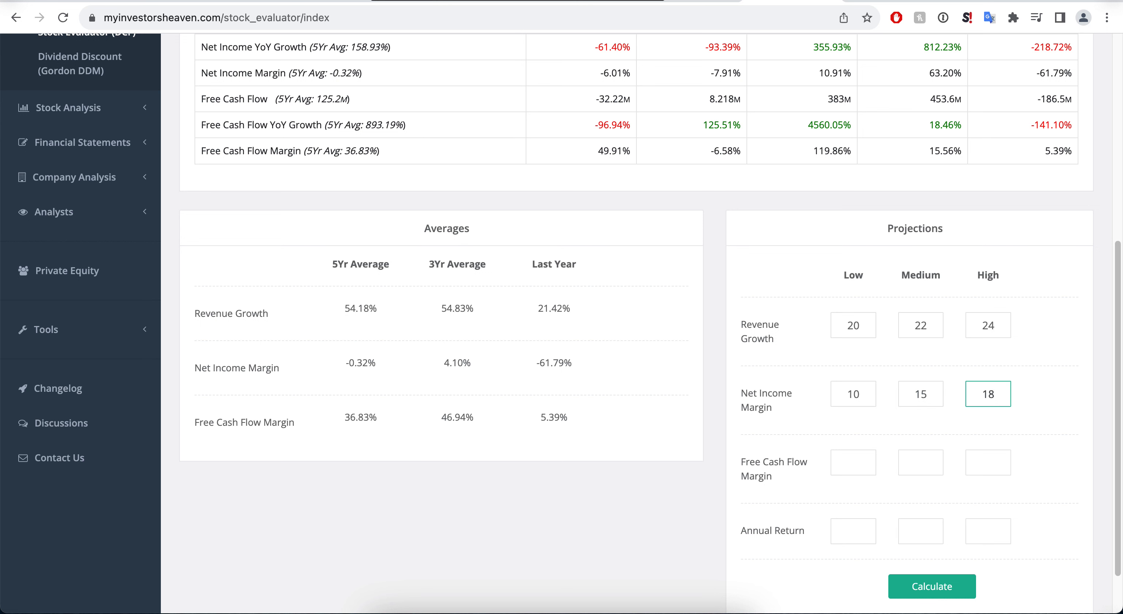
Enter free cash flow margin 100 and annual return 13 for each projection
click(852, 462)
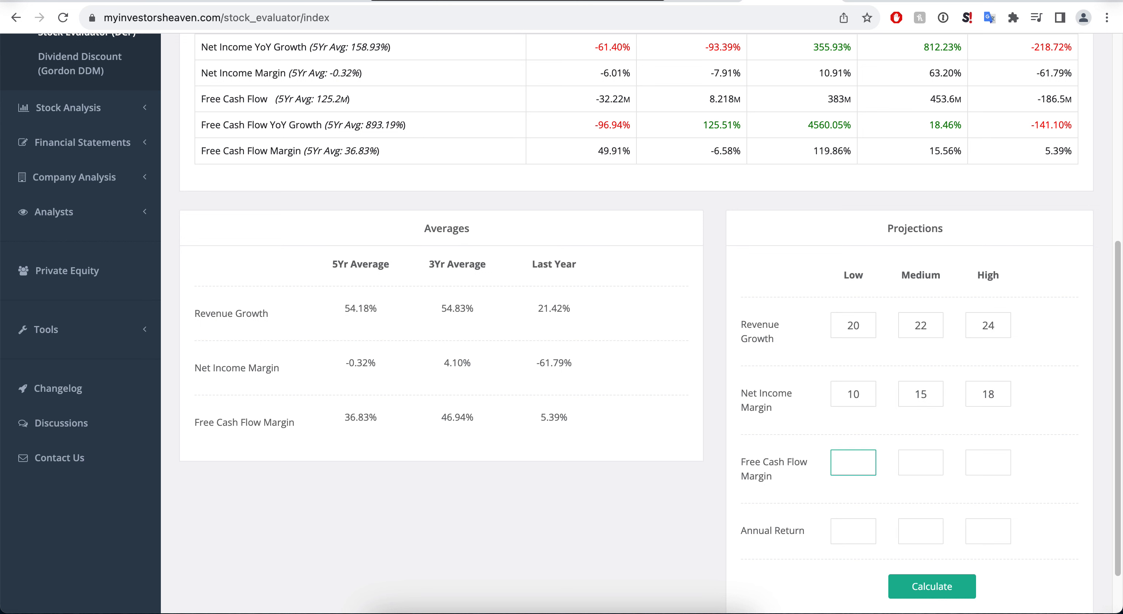
text(100)
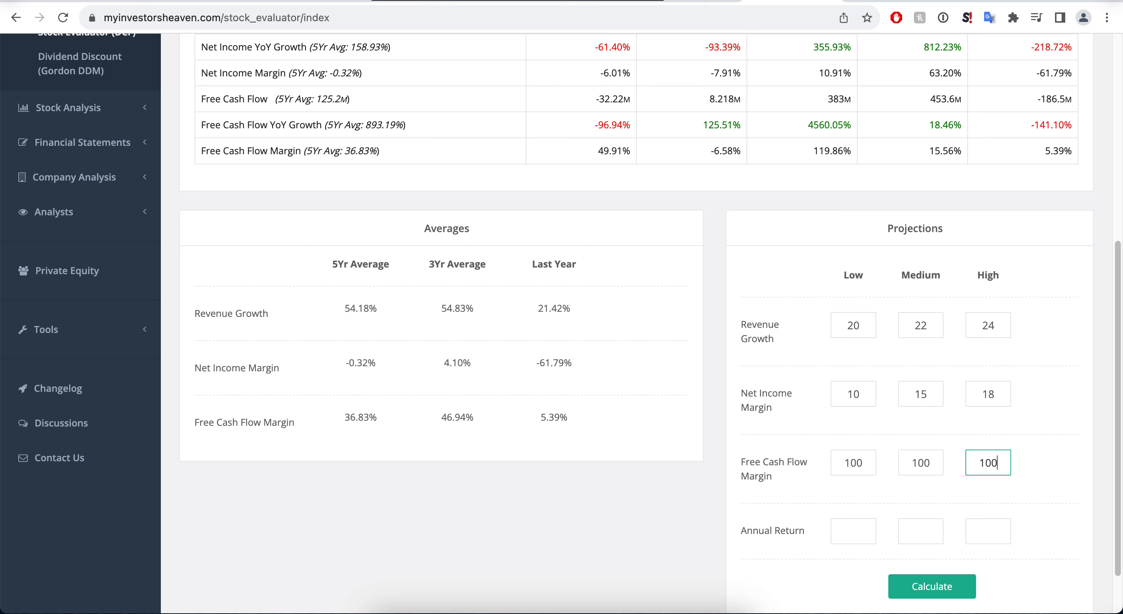
text(1)
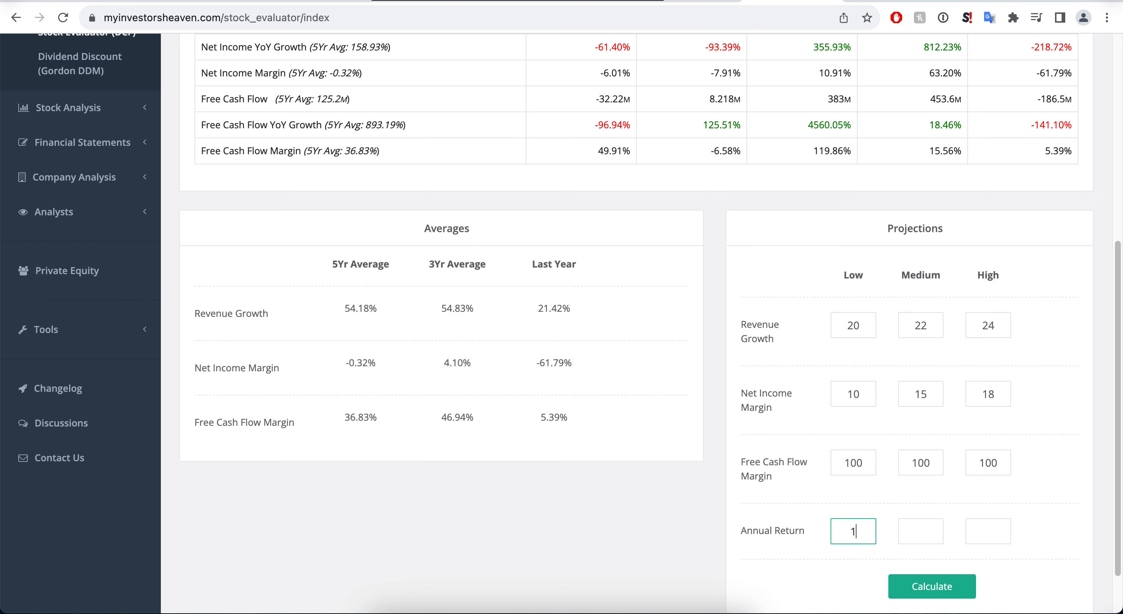
text(13)
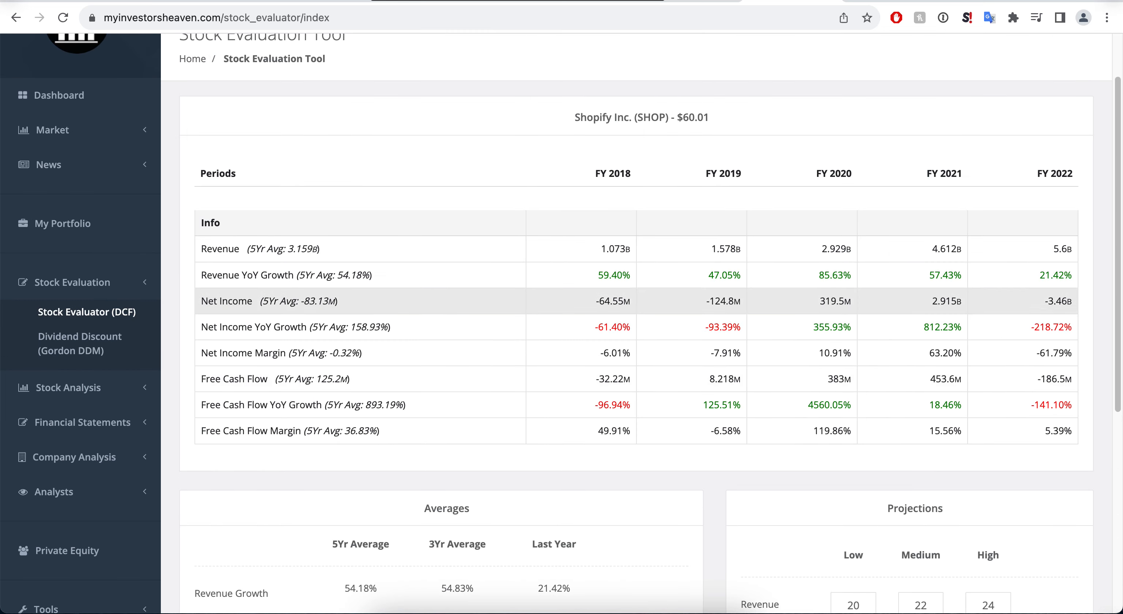
scroll(down, 3)
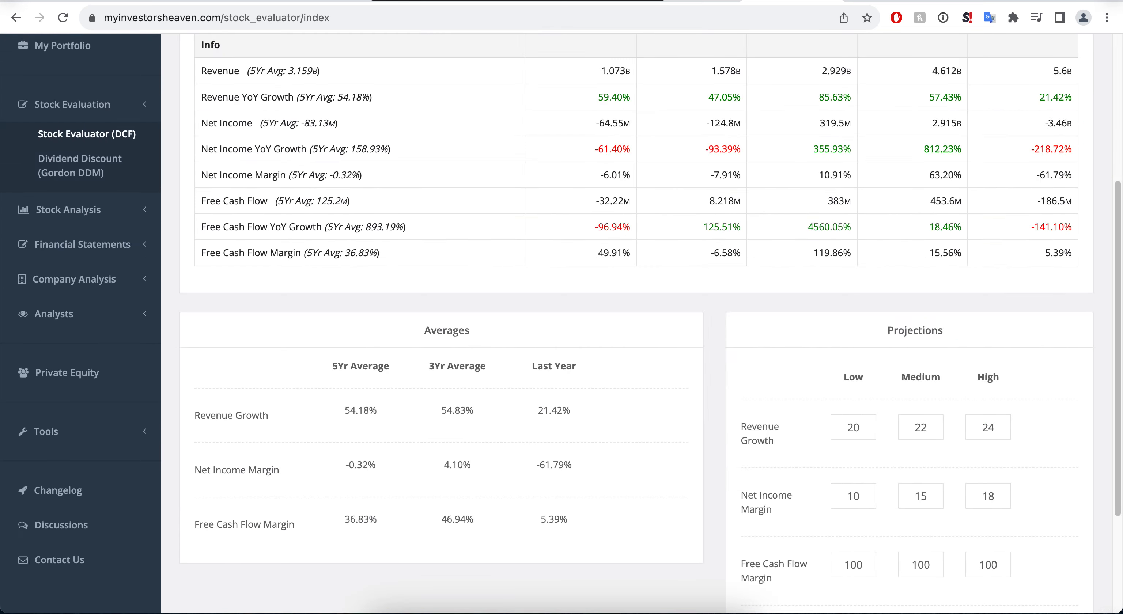
scroll(down, 3)
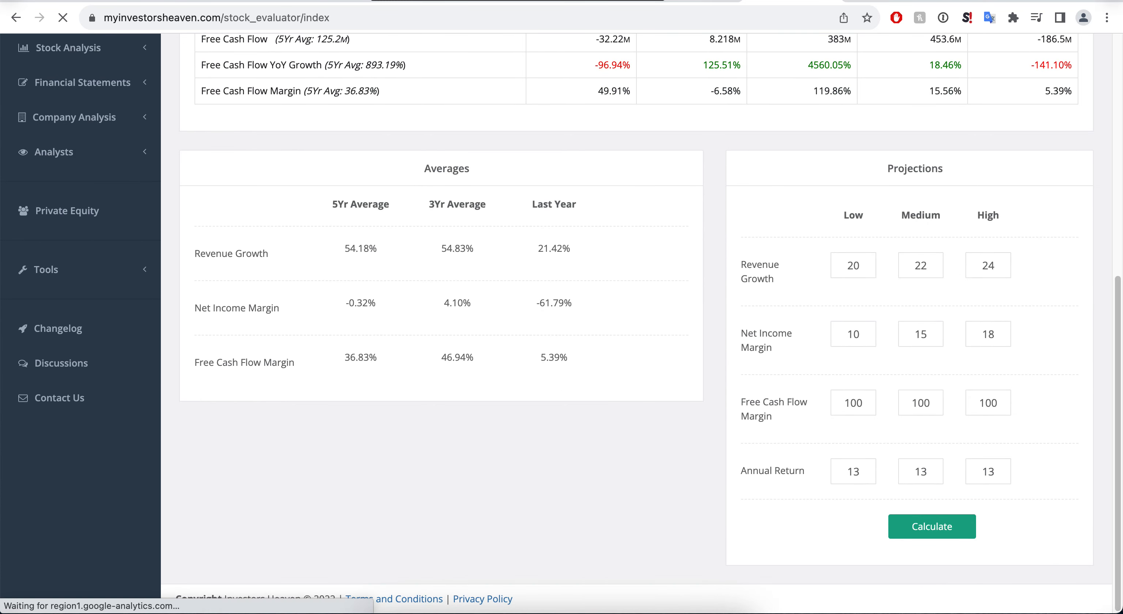
Calculate Shopify's projection: max price to pay $13.25, $21.46, $27.78 versus $60.01 current price
click(932, 526)
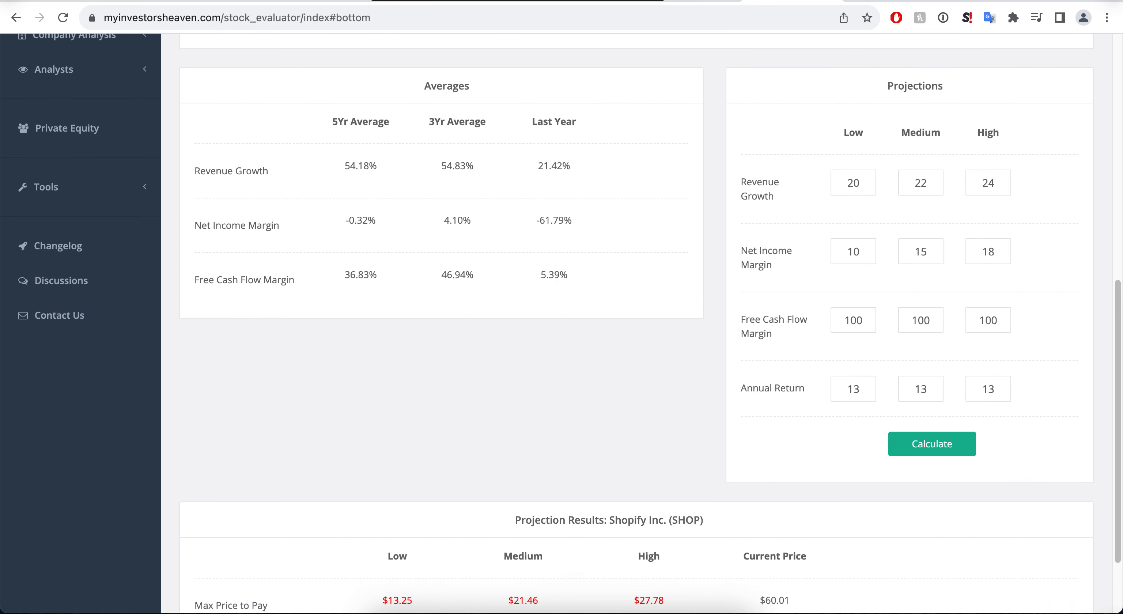
scroll(down, 3)
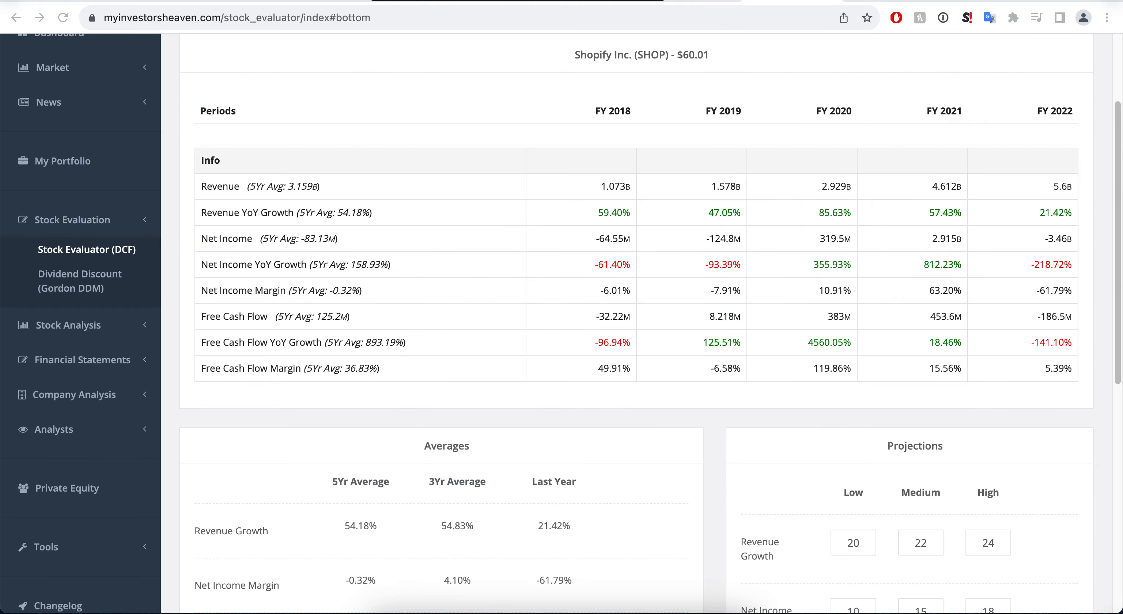
scroll(up, 3)
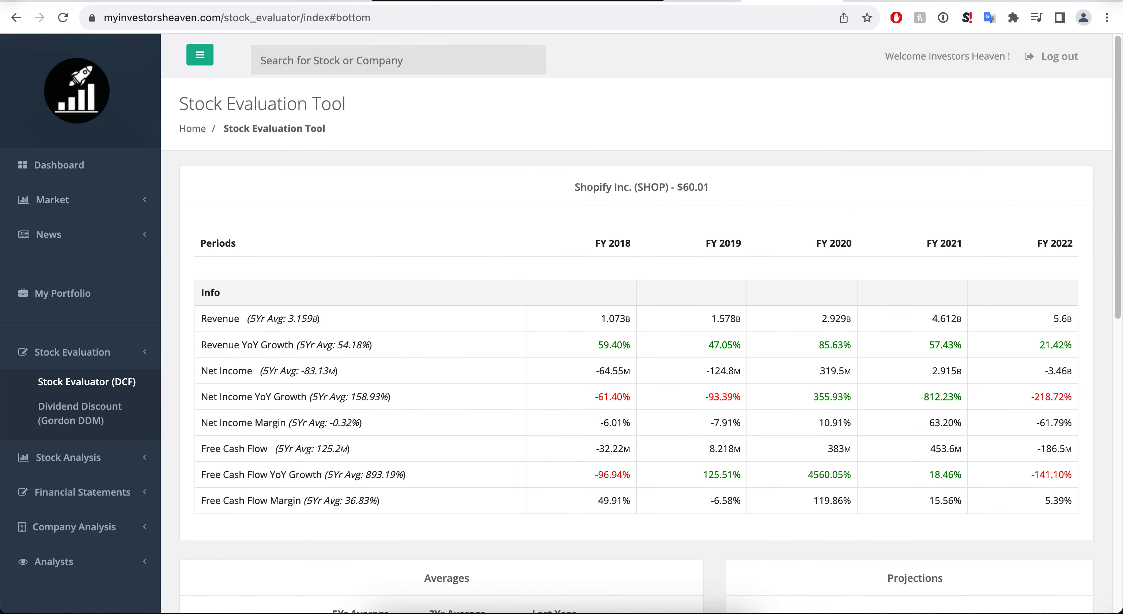
Return to Shopify's Metrics page via Stock Analysis in the sidebar
click(71, 386)
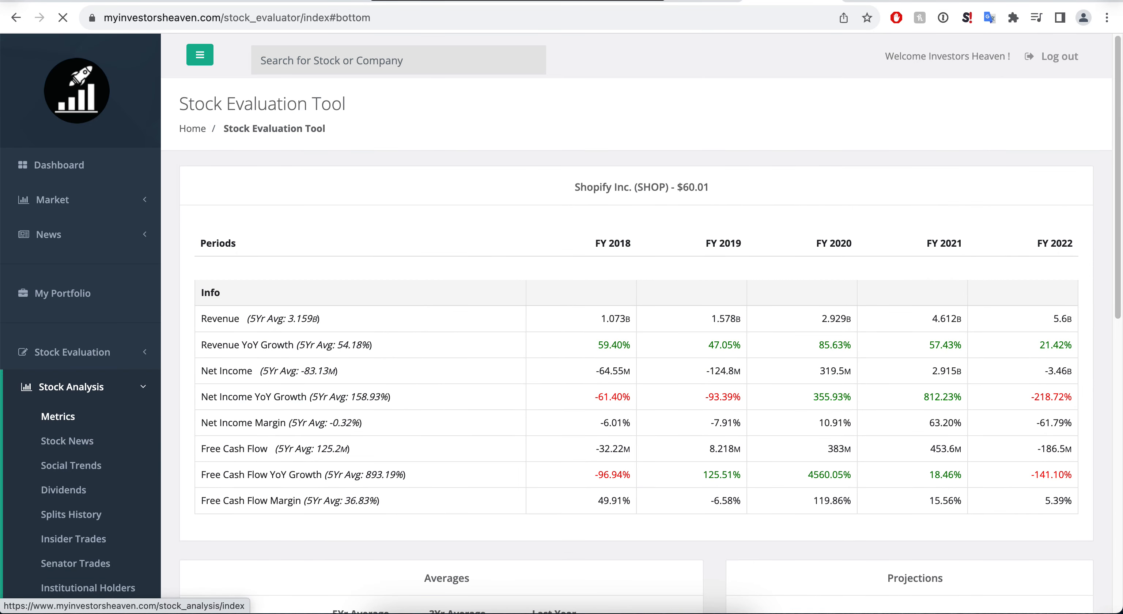
click(58, 416)
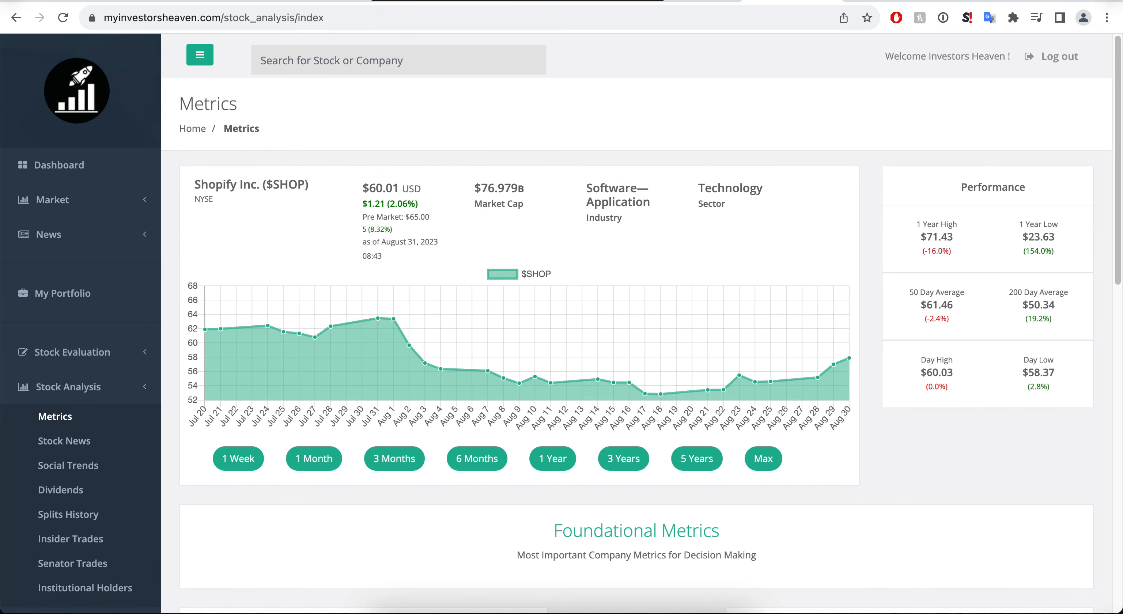